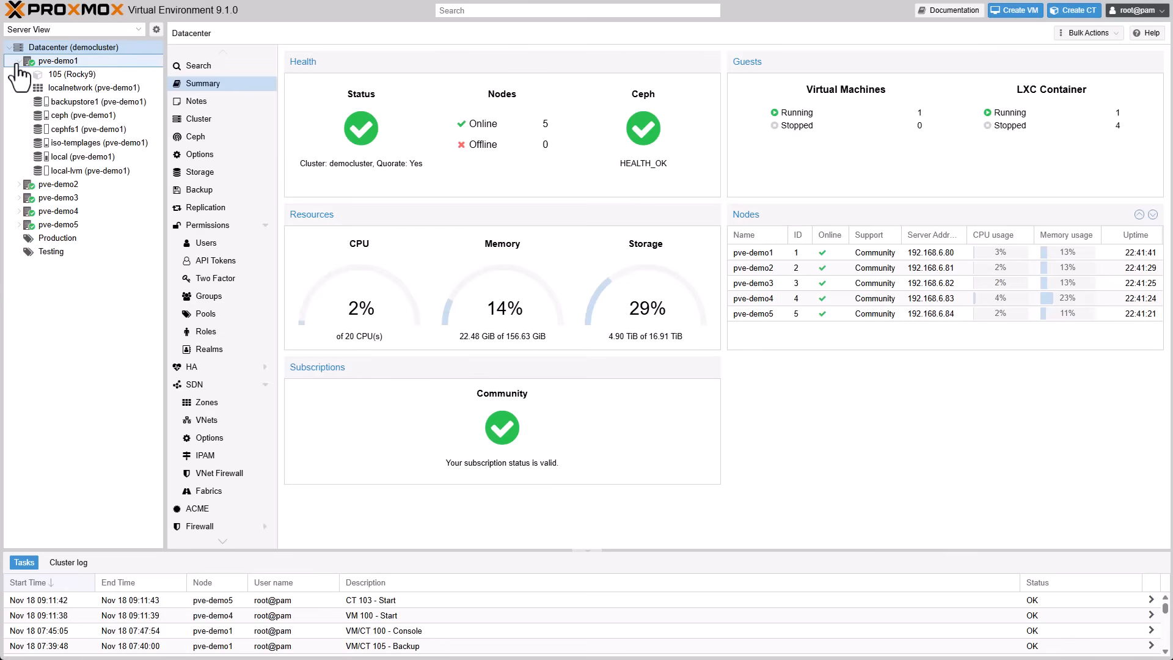
mouse_move(82, 143)
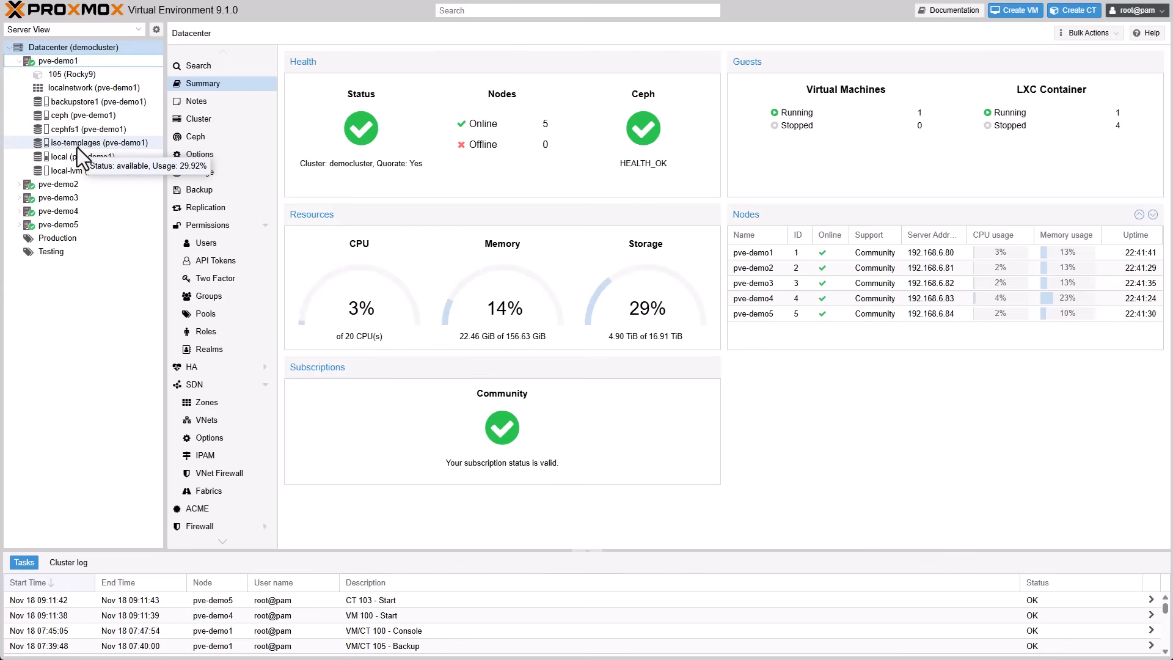
Start an OCI registry pull into iso-templages CT Templates for the grafana/grafana image
left_click(99, 142)
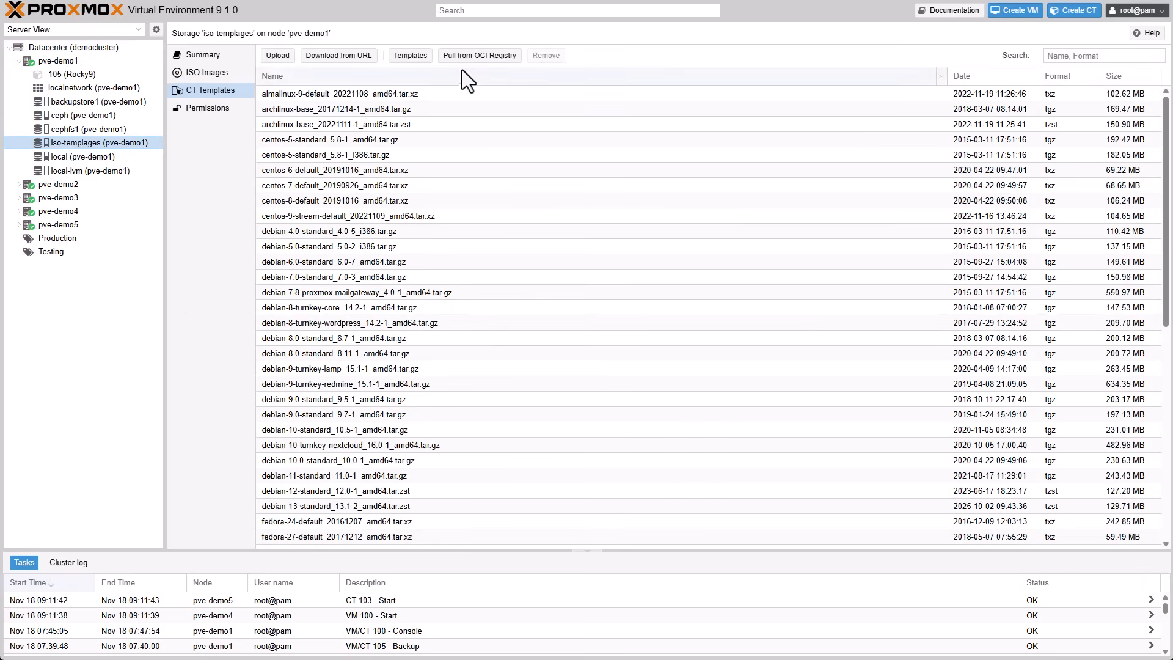
mouse_move(479, 66)
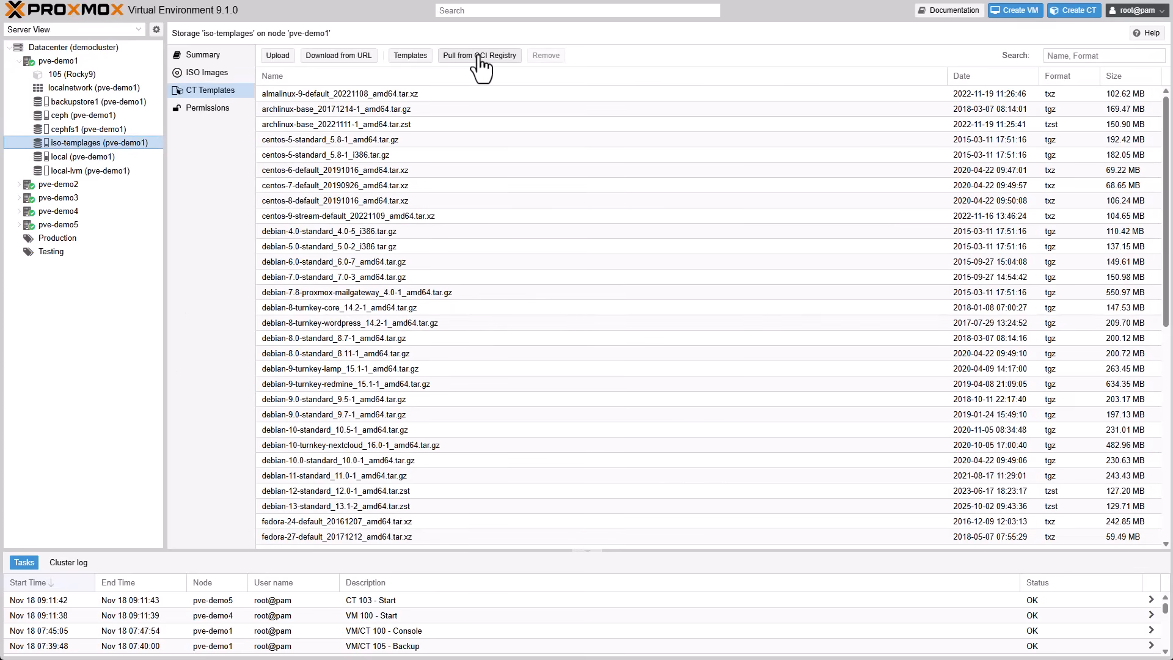
left_click(479, 55)
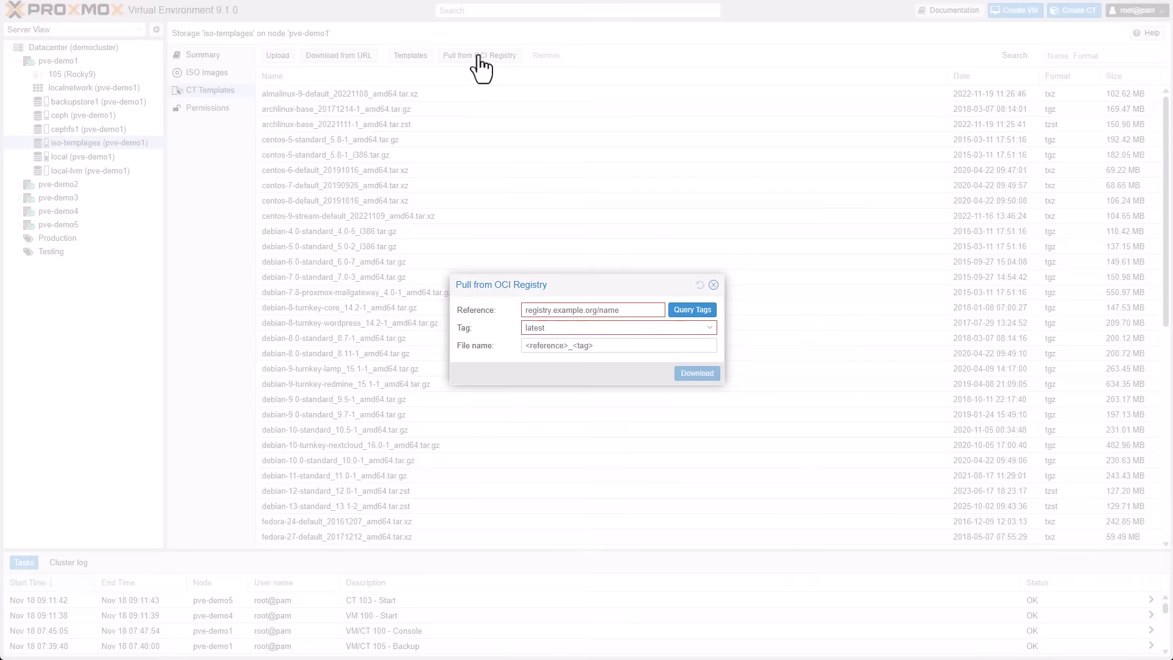
mouse_move(509, 191)
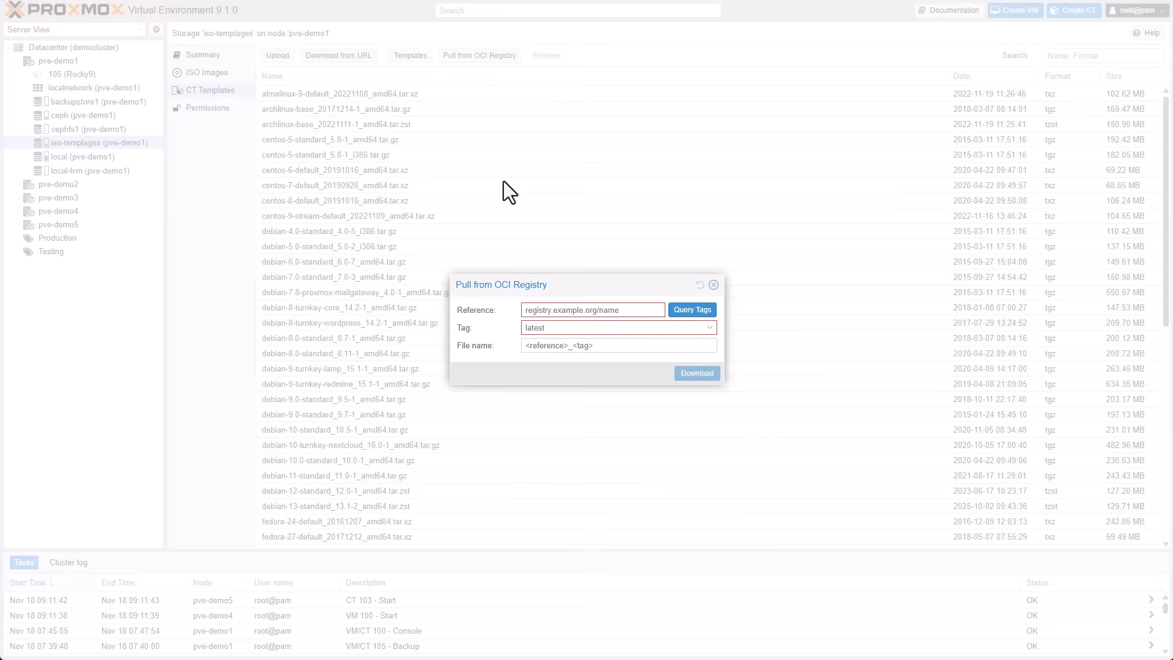
type("grafa")
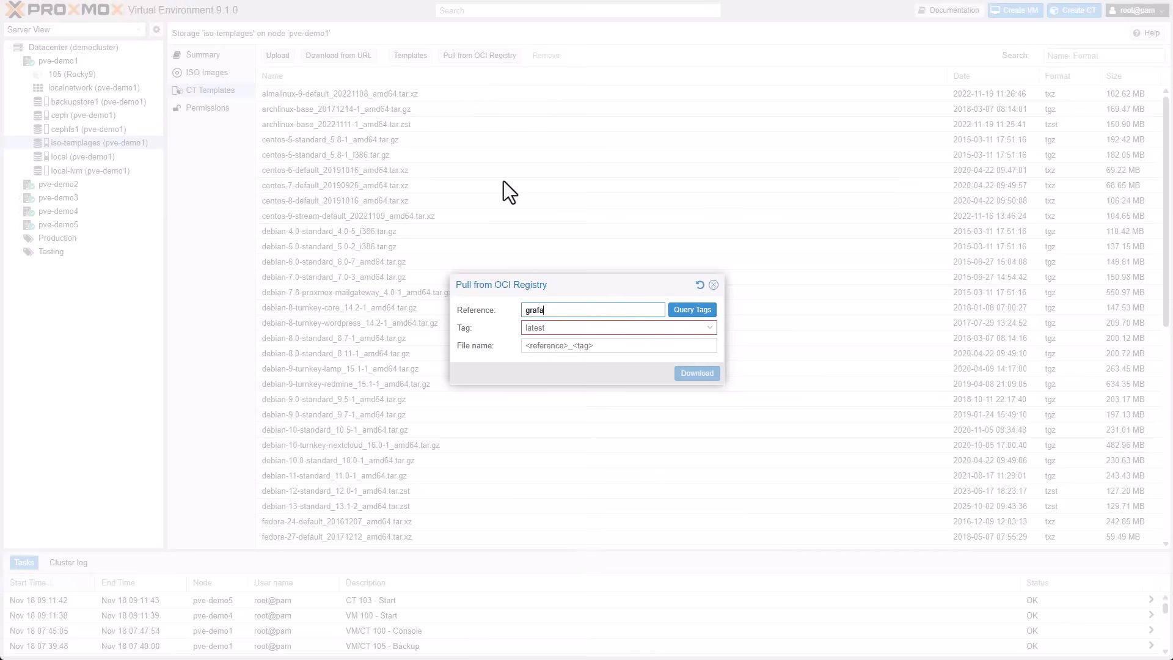
type("na")
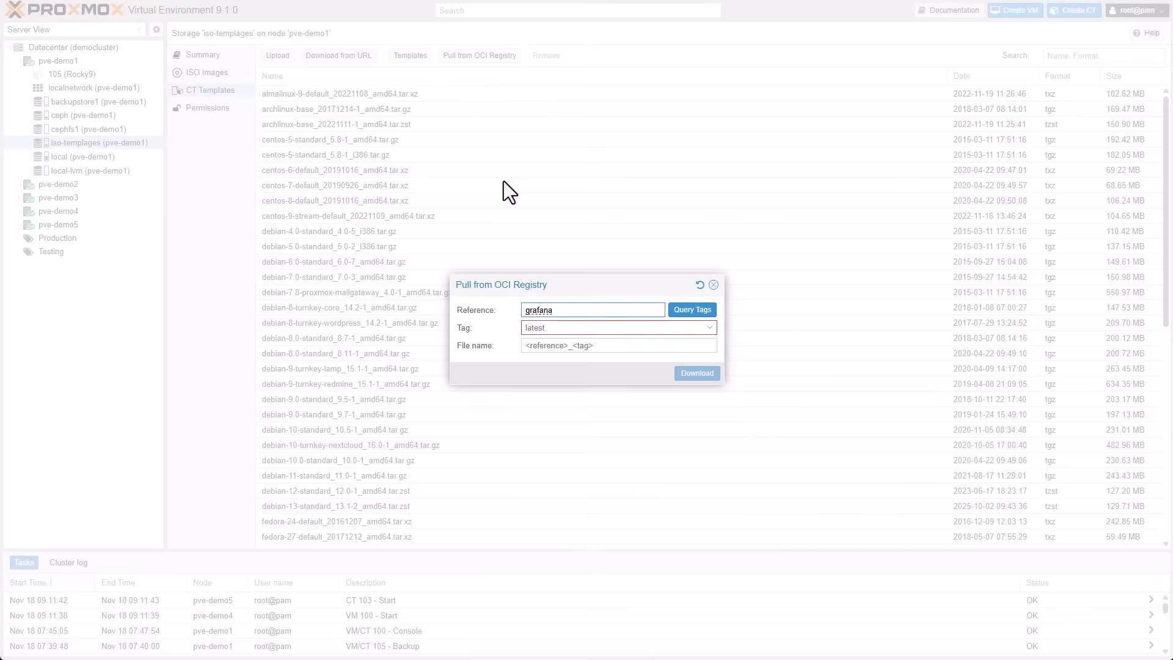
type("/grafana")
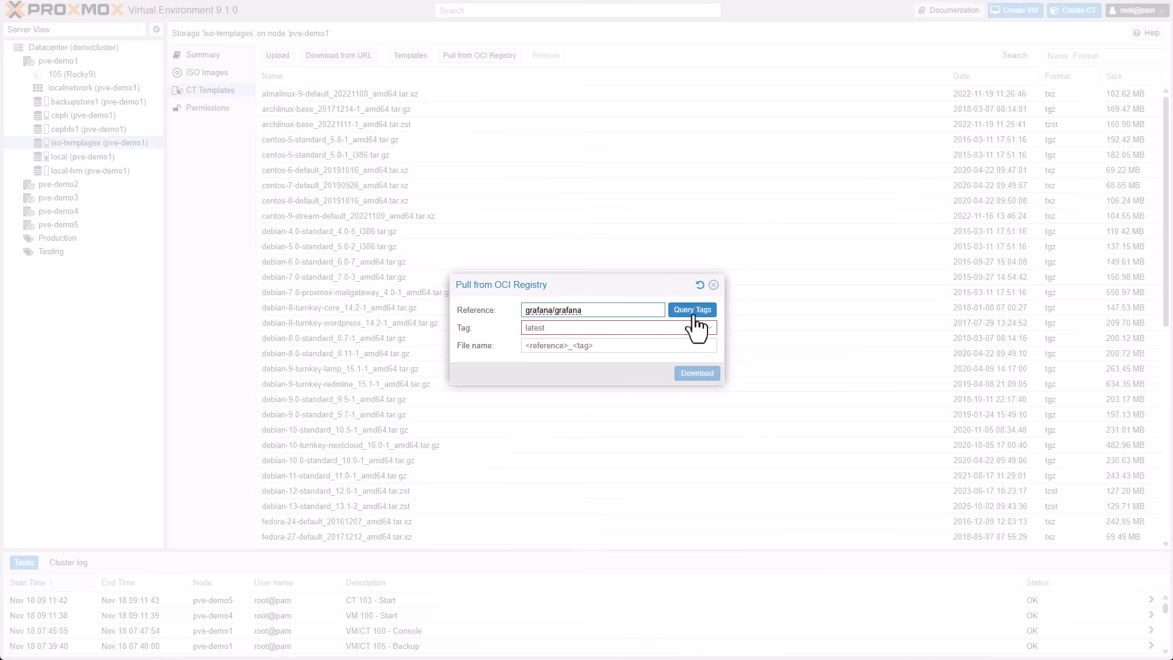
Query the image tags, choose latest and download the grafana/grafana image
left_click(617, 327)
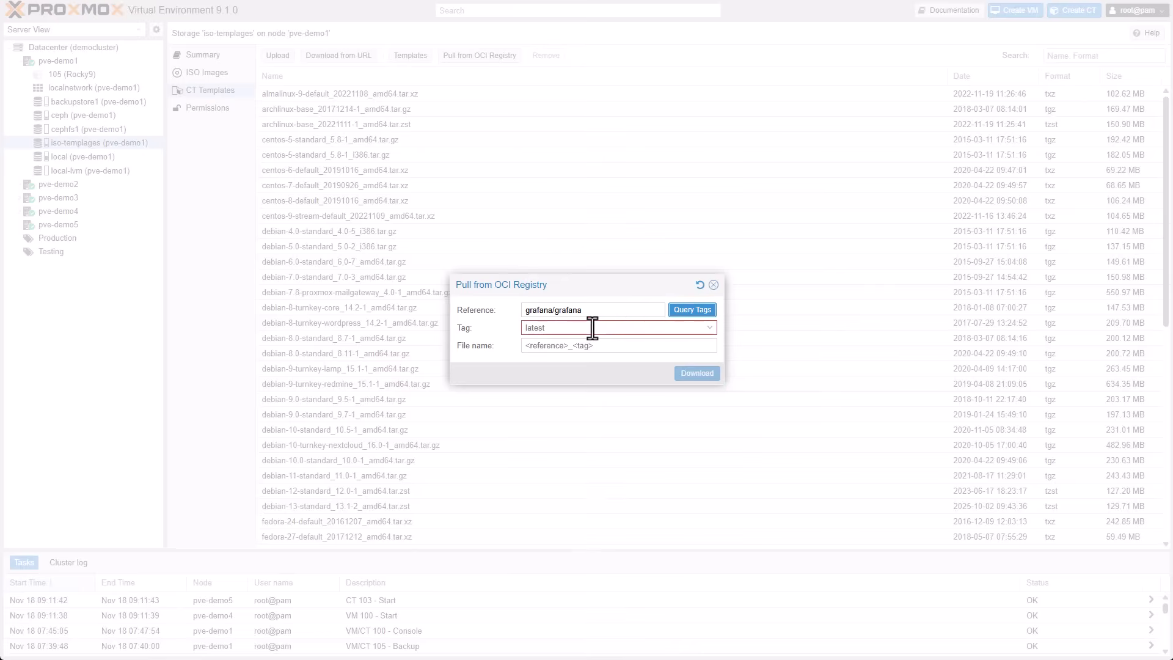
left_click(708, 328)
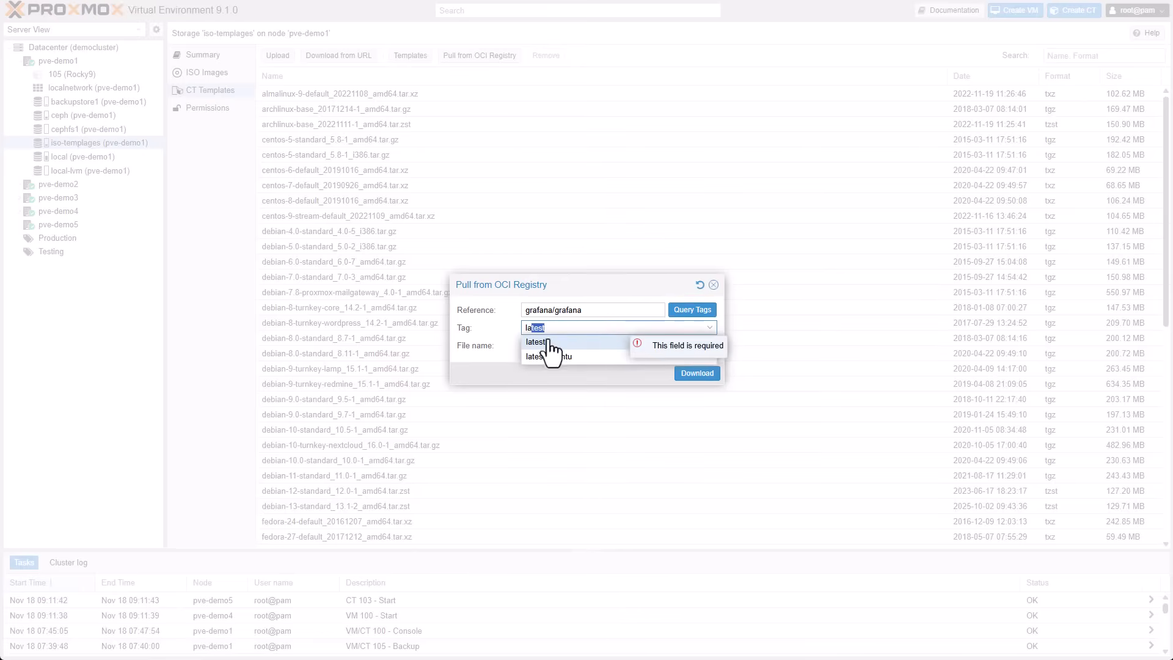
left_click(535, 342)
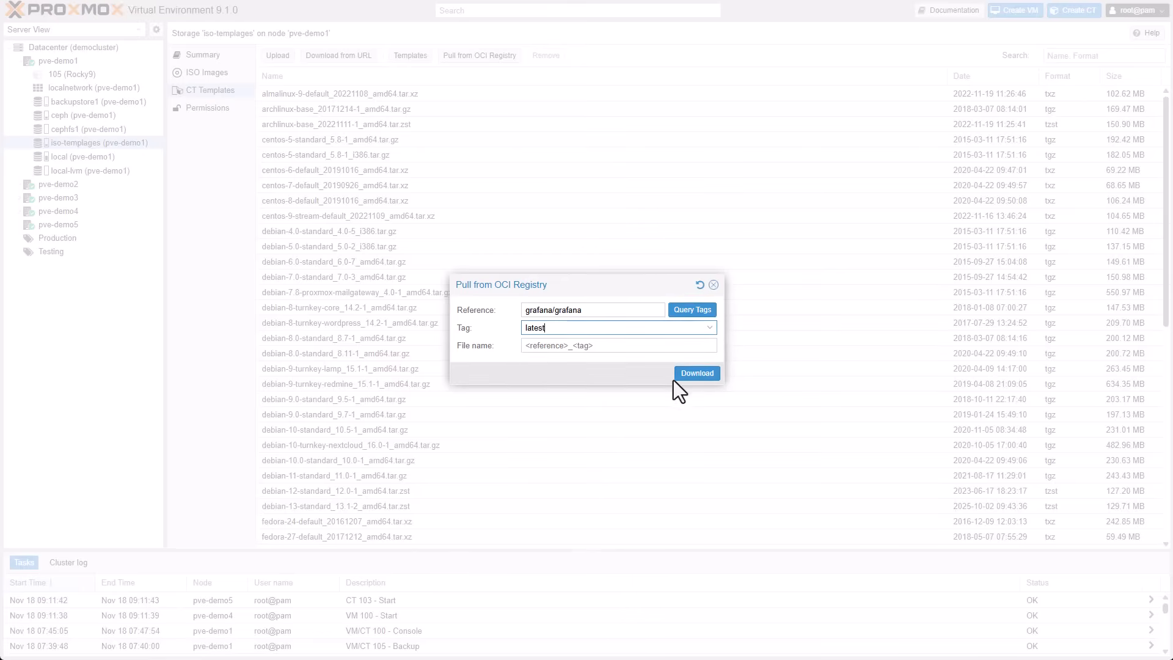
left_click(695, 372)
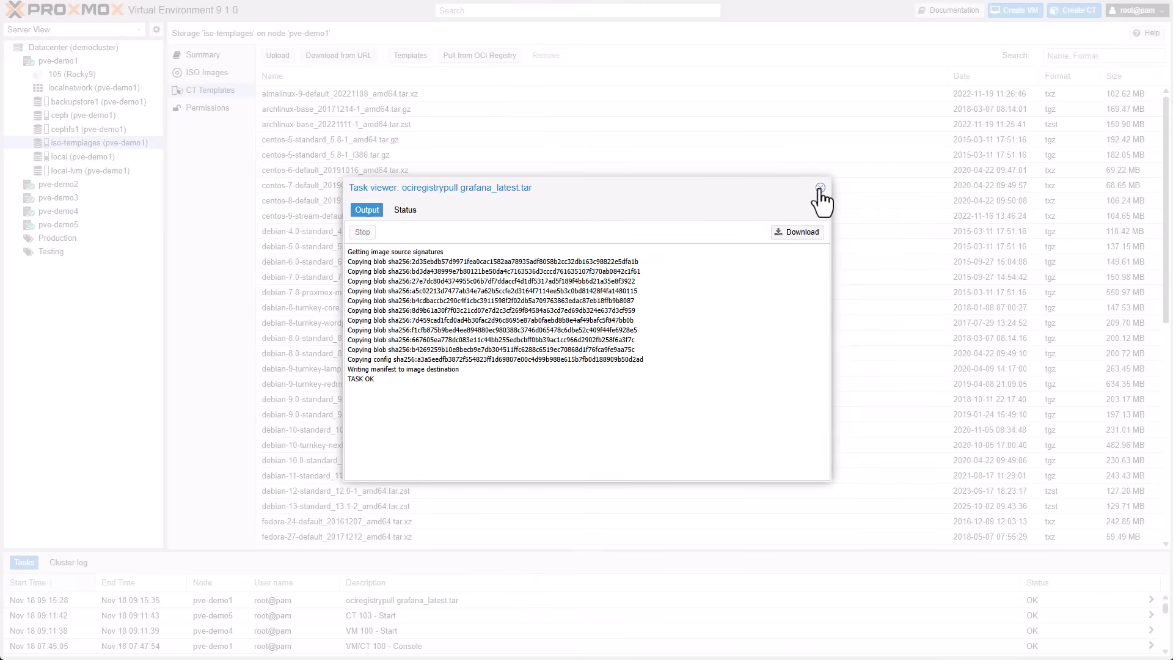
Create container 106 with hostname grafana and search the template list for 'gra'
left_click(820, 189)
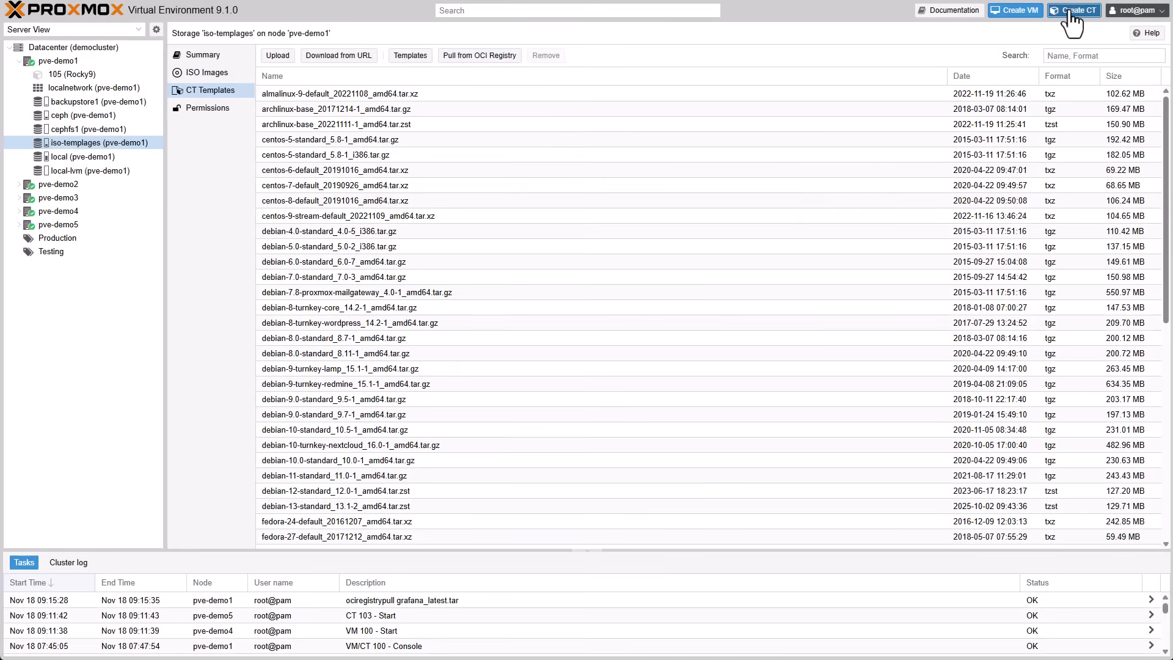
left_click(1074, 10)
type("grafana")
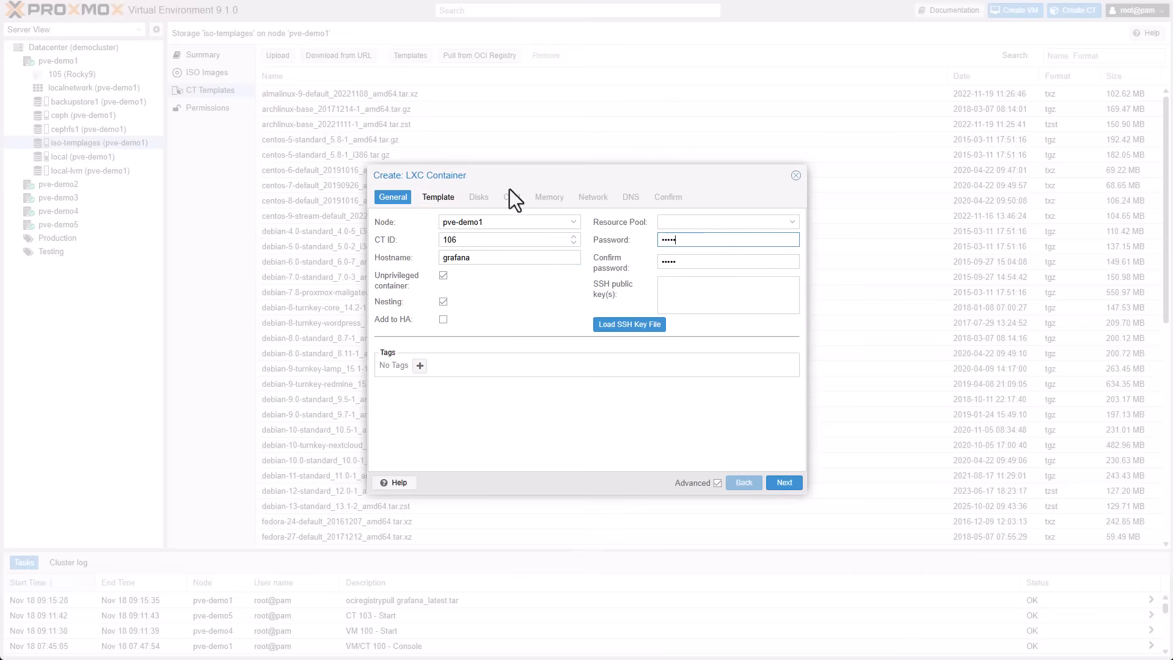
left_click(438, 197)
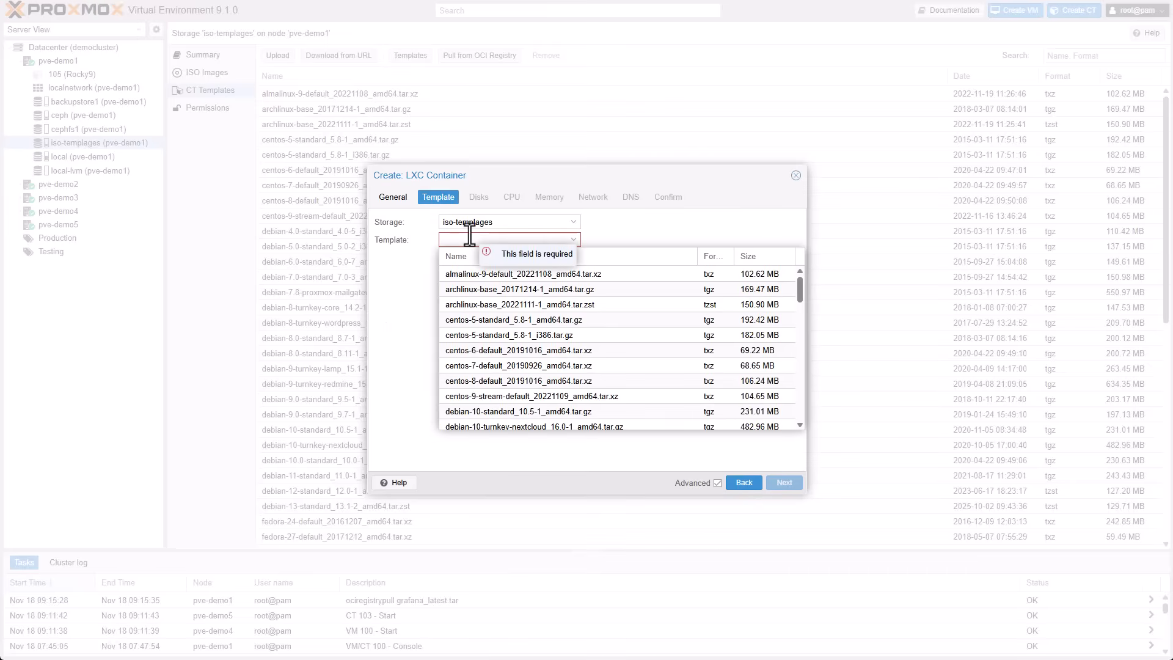
type("gra")
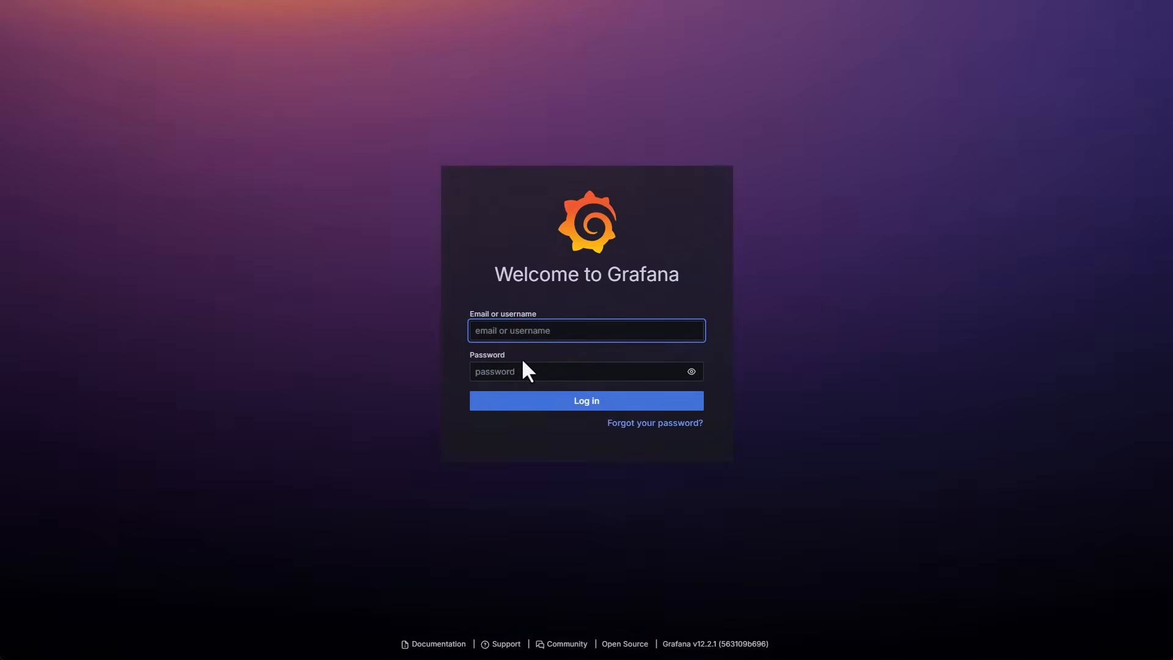
Sign in on the new Grafana instance's login page
left_click(585, 401)
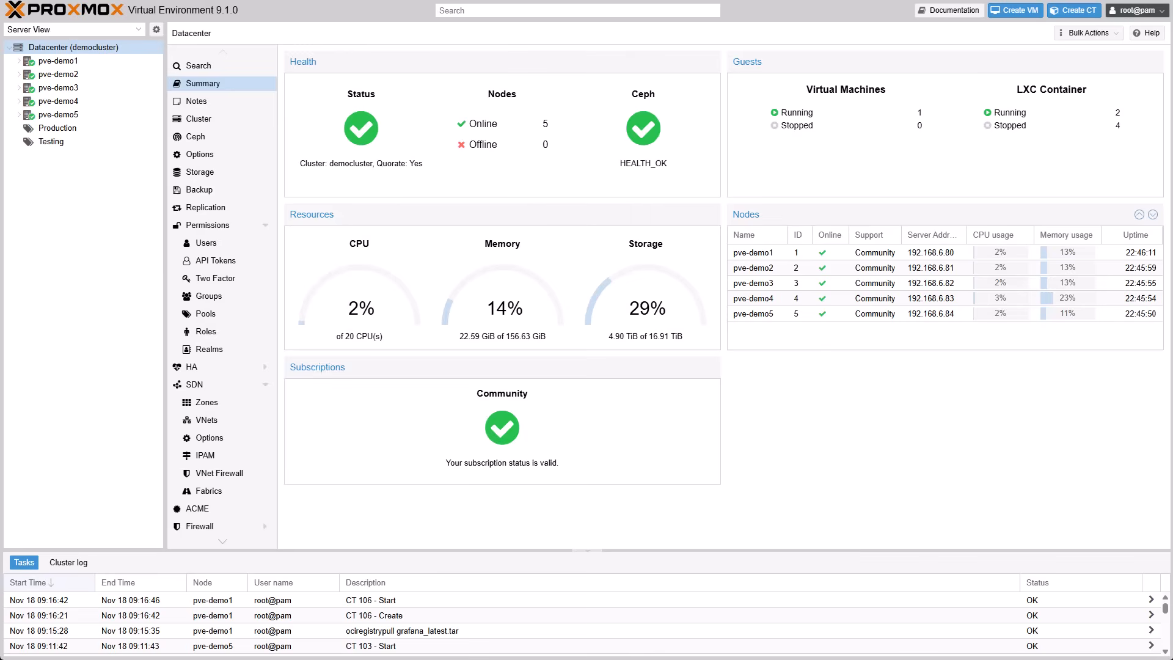
mouse_move(171, 268)
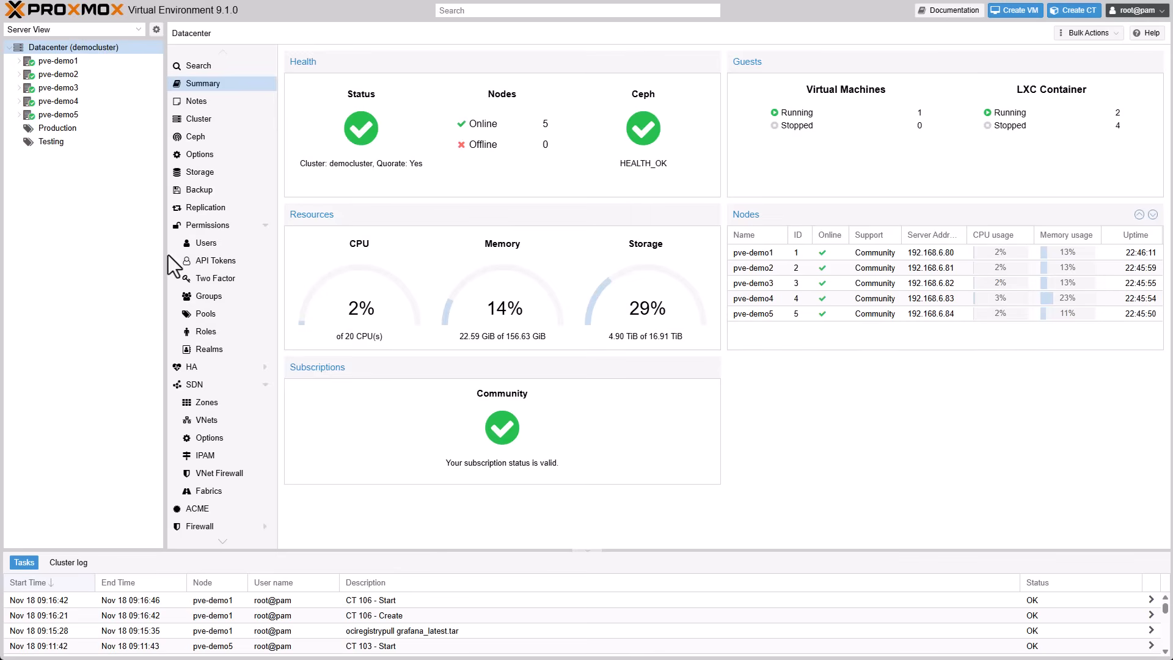
mouse_move(1021, 35)
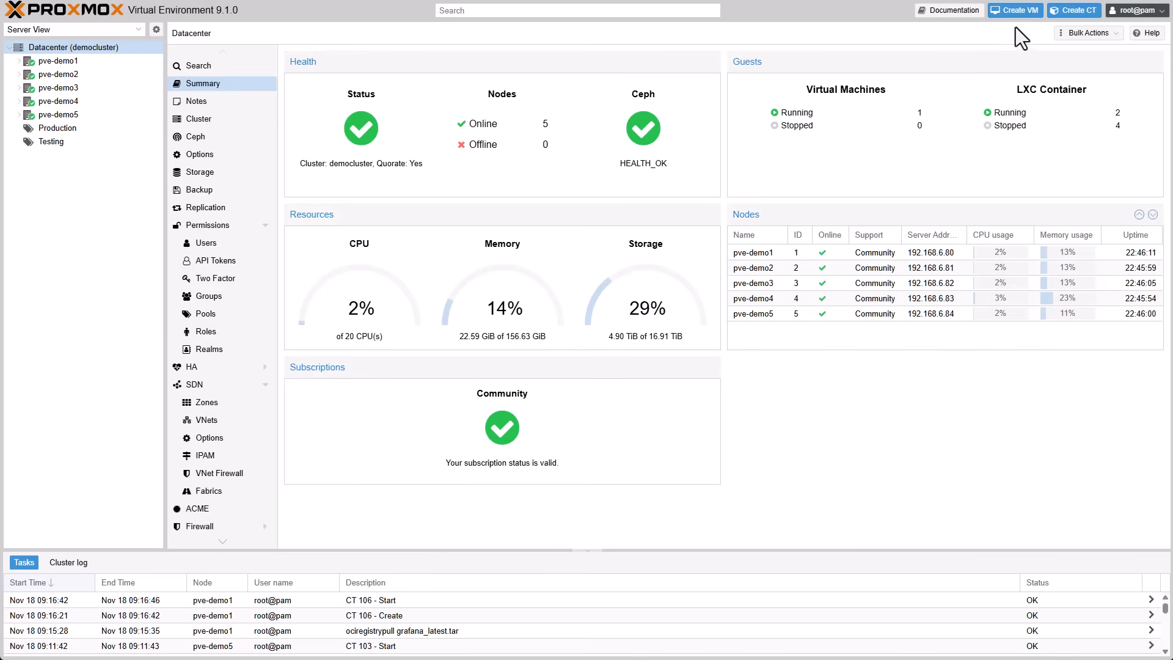
Create a new virtual machine 107 named win2025 on pve-demo1
left_click(1014, 10)
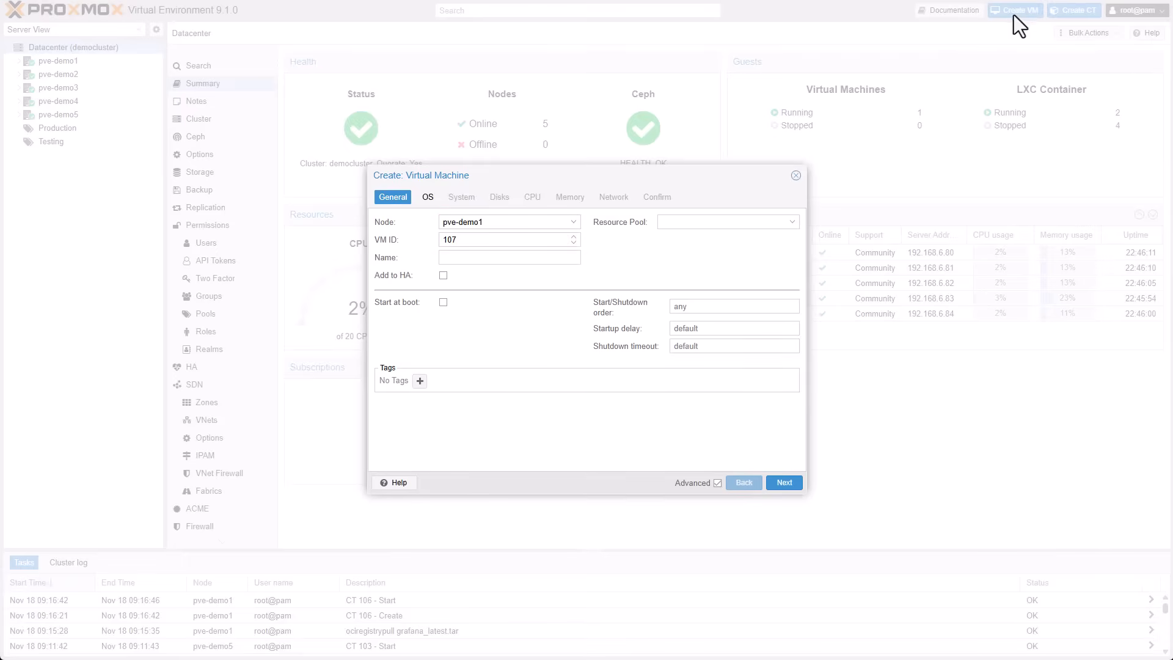
left_click(510, 258)
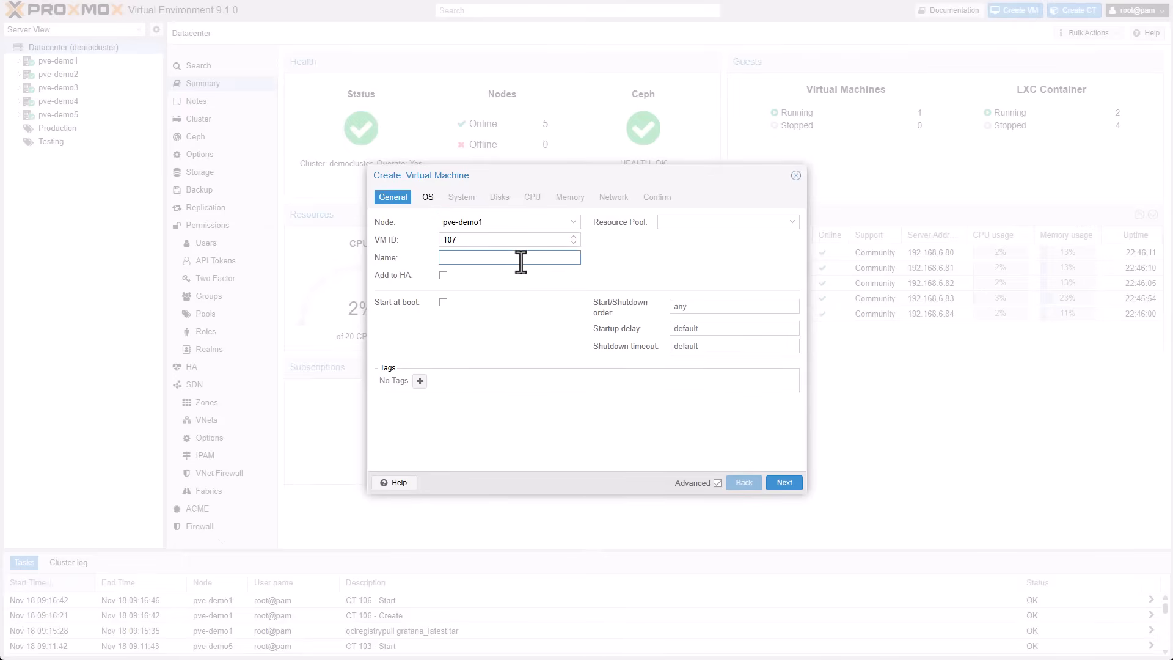
type("win2025-demo")
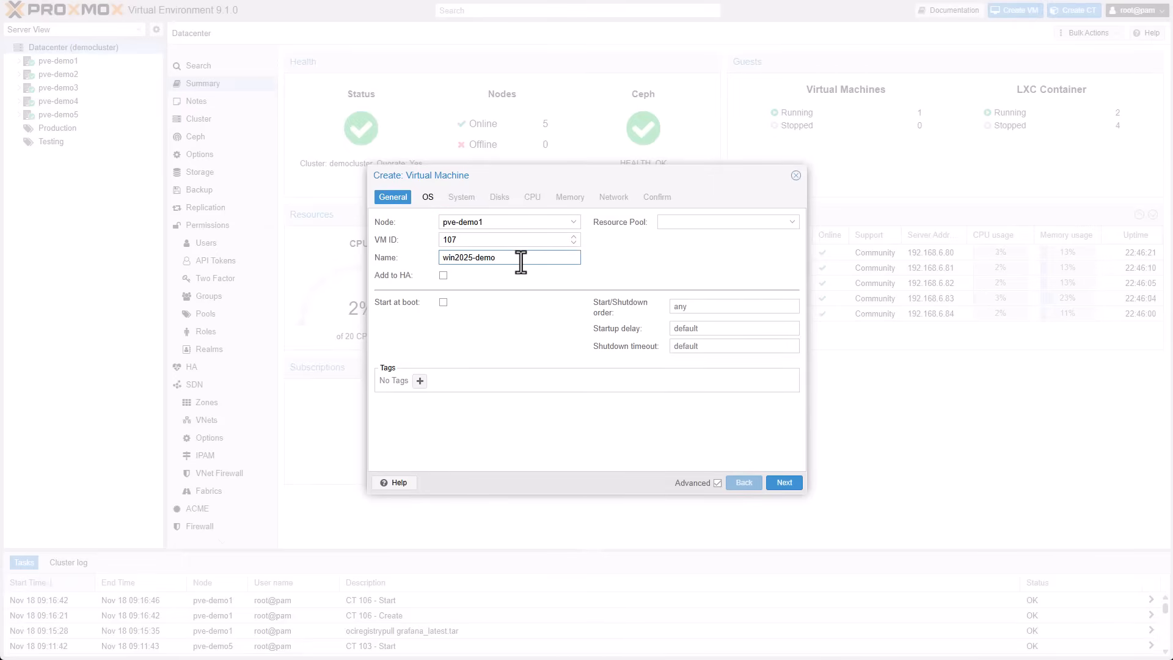
Give the VM 2 cores, CPU type EPYC-v4 and the nested-virt flag set to +
left_click(531, 196)
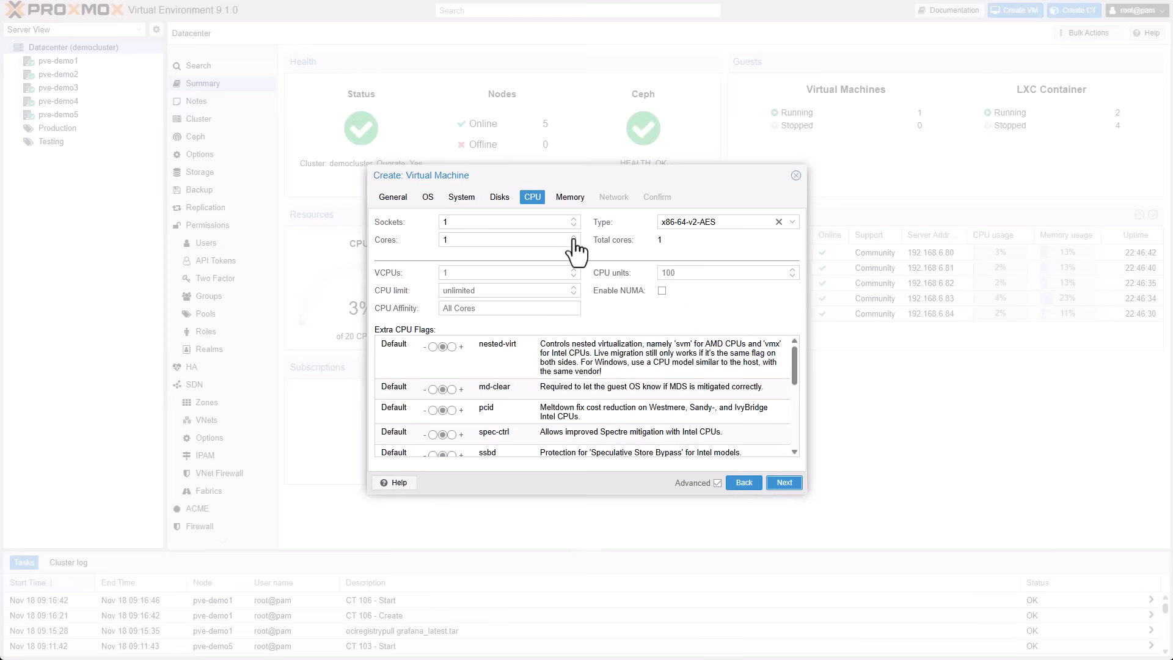
left_click(573, 235)
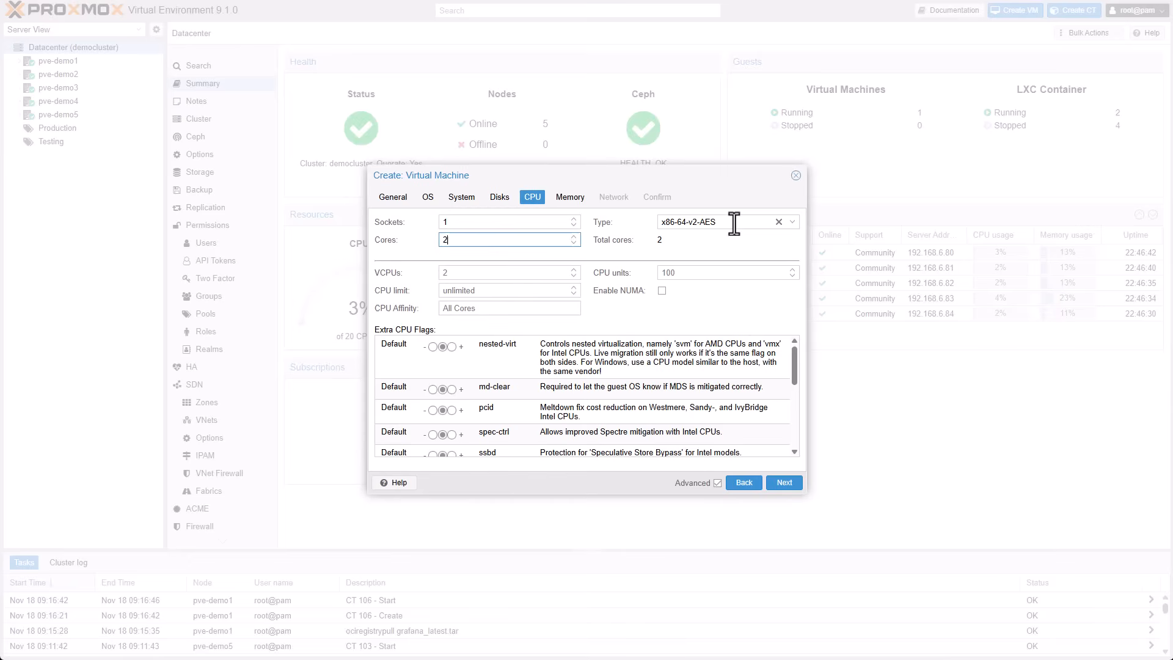
left_click(790, 221)
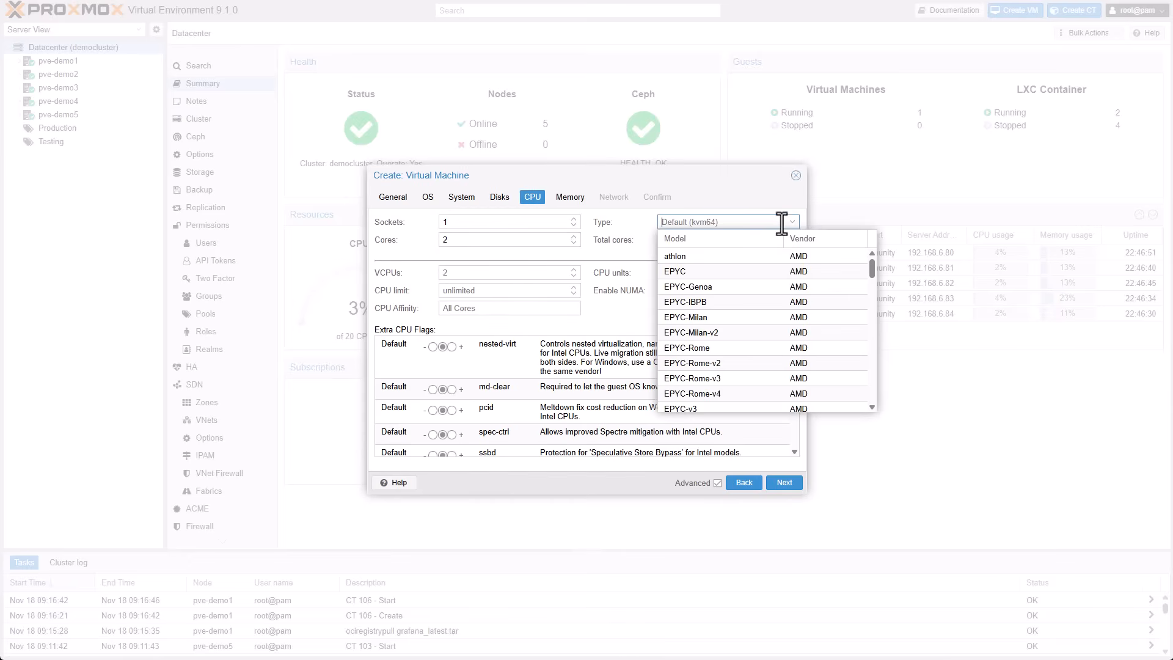
mouse_move(874, 281)
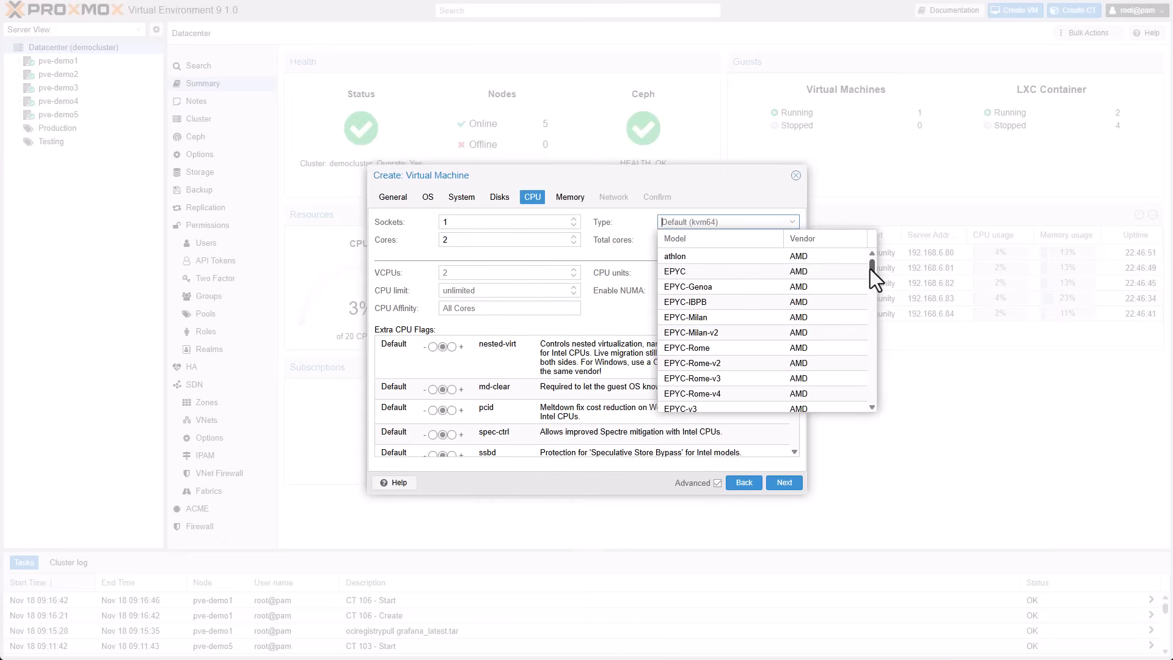
scroll("down", 3)
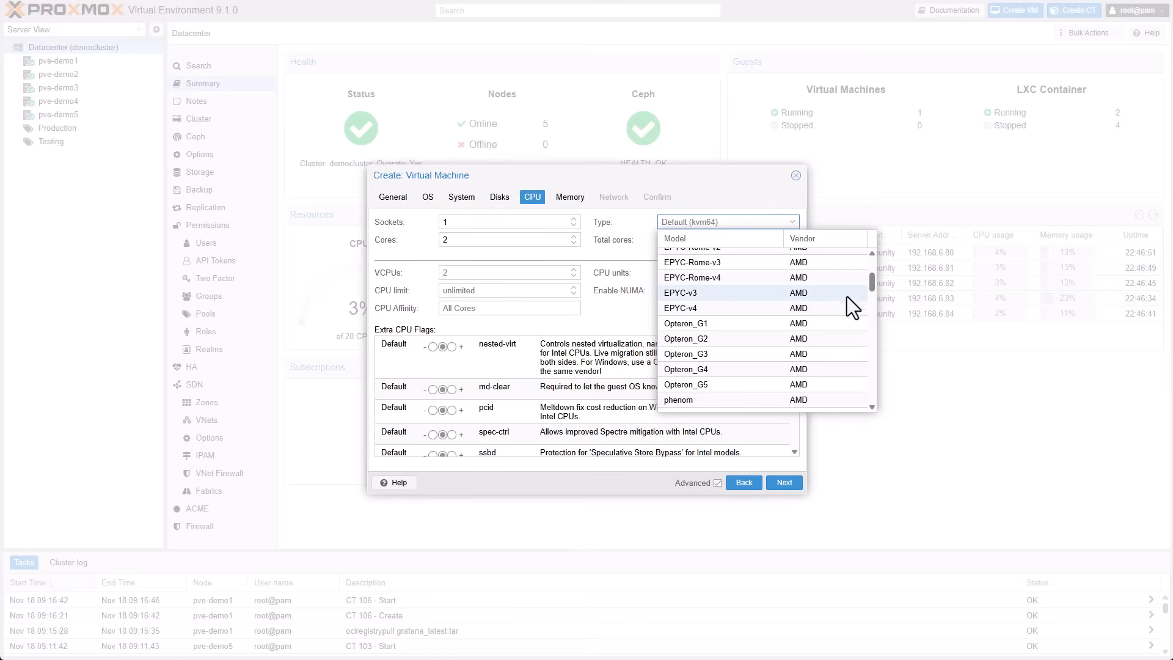
left_click(679, 307)
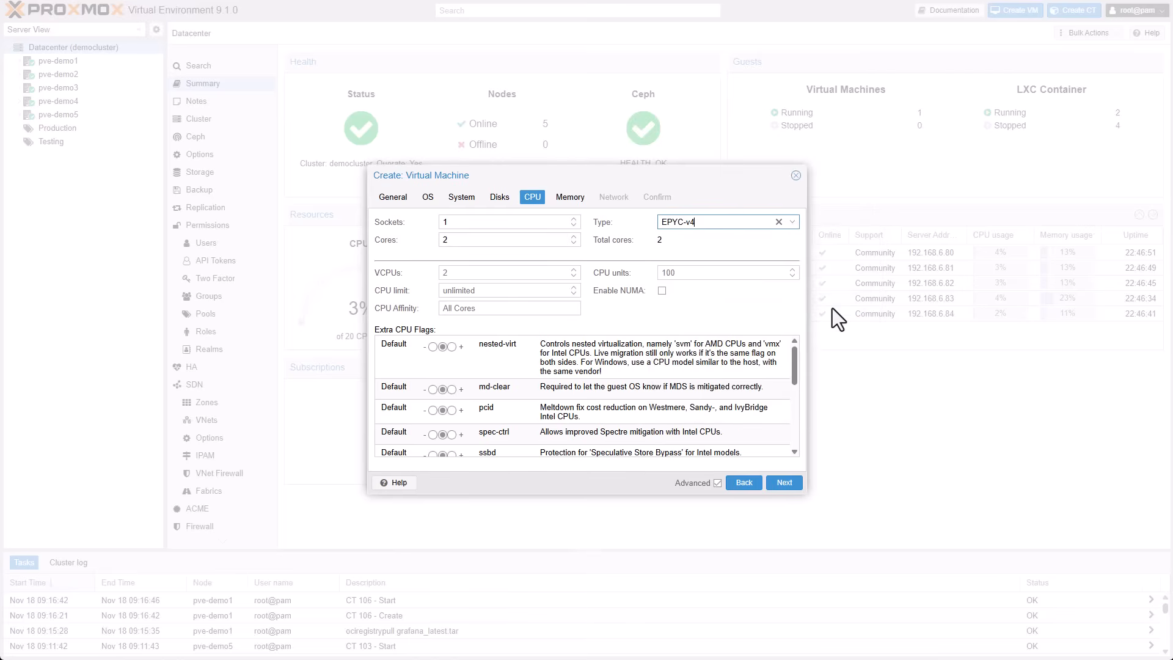
mouse_move(613, 365)
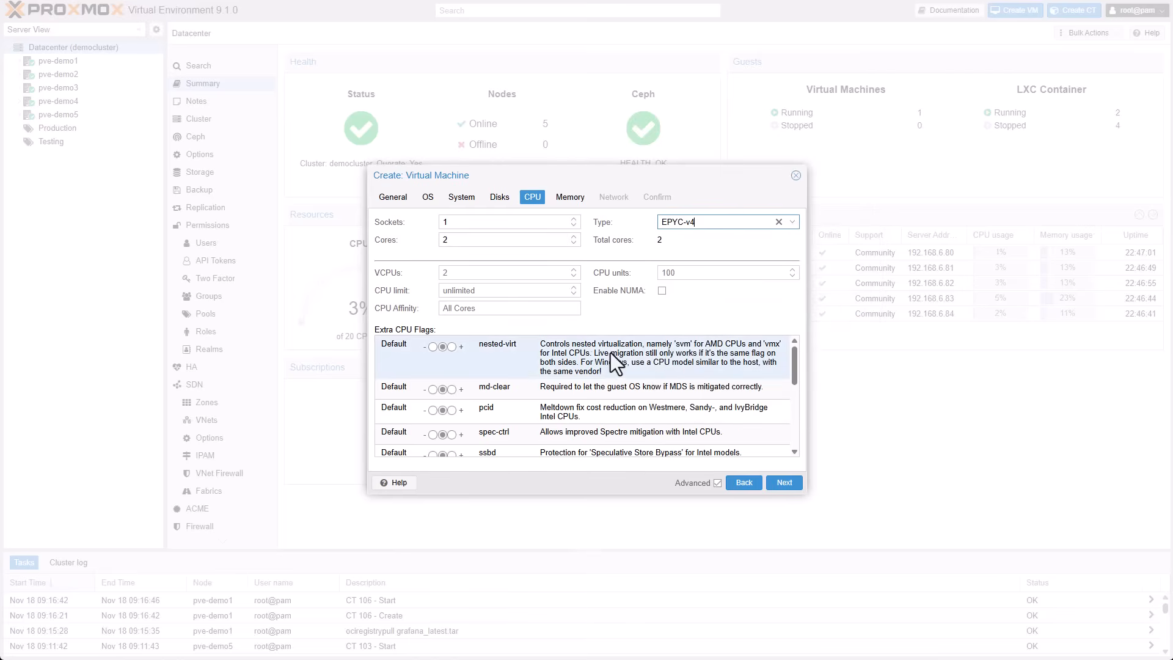
left_click(456, 346)
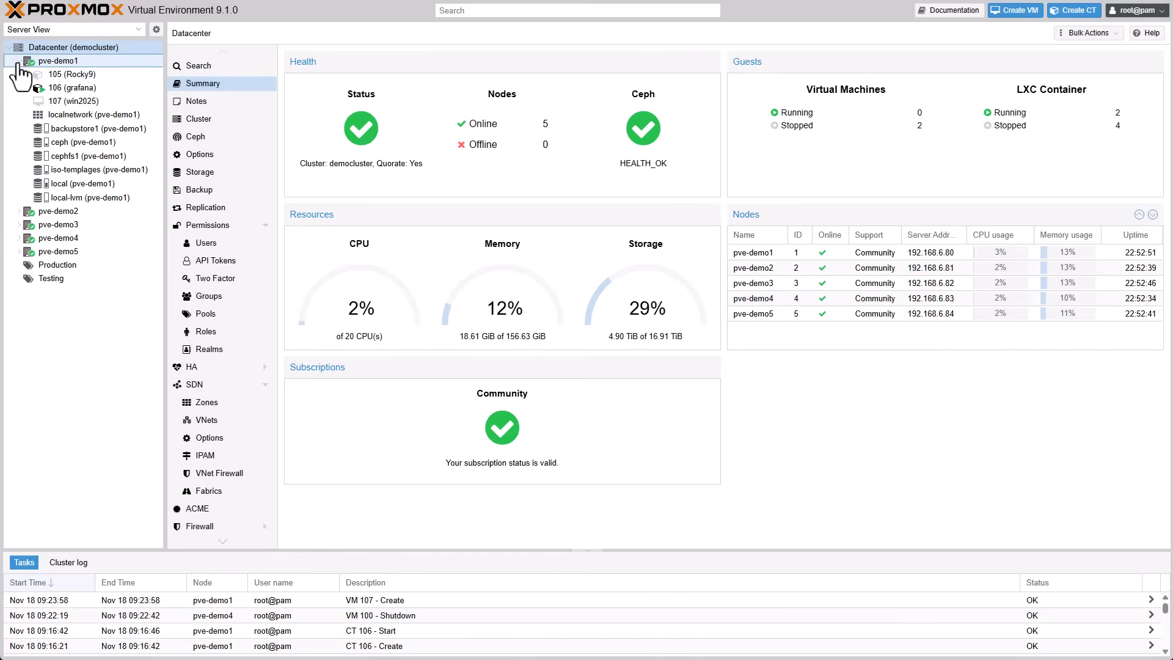
mouse_move(73, 101)
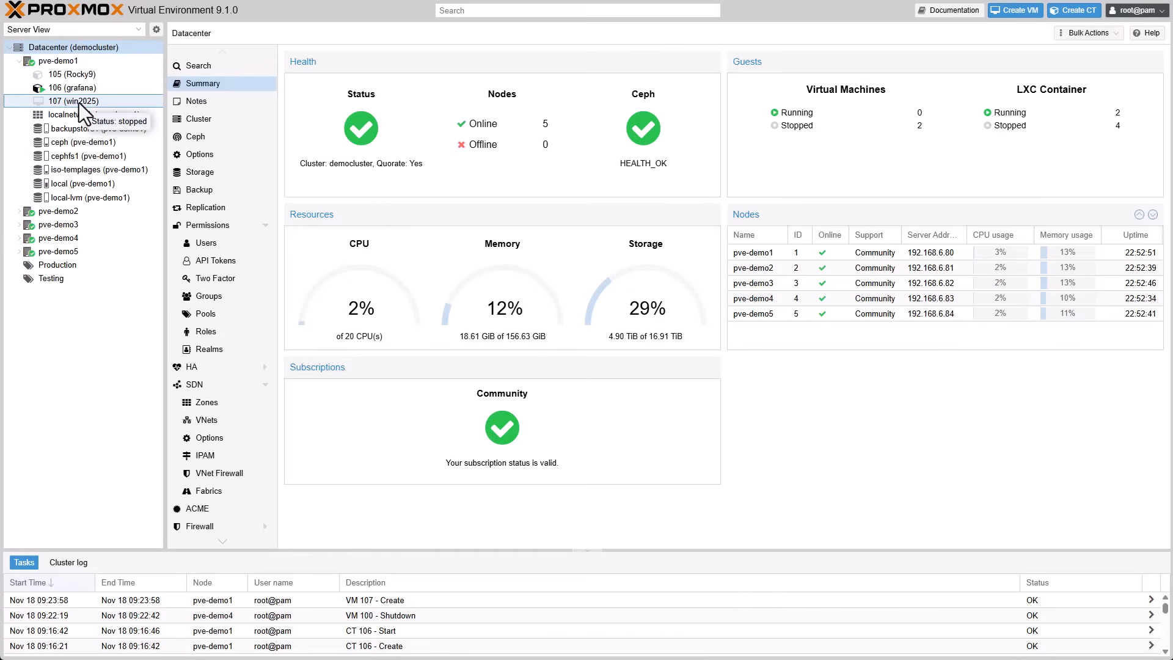
Enable Intel TDX with attestation on VM 107, keeping vsock CID 2 and port 4050
left_click(73, 101)
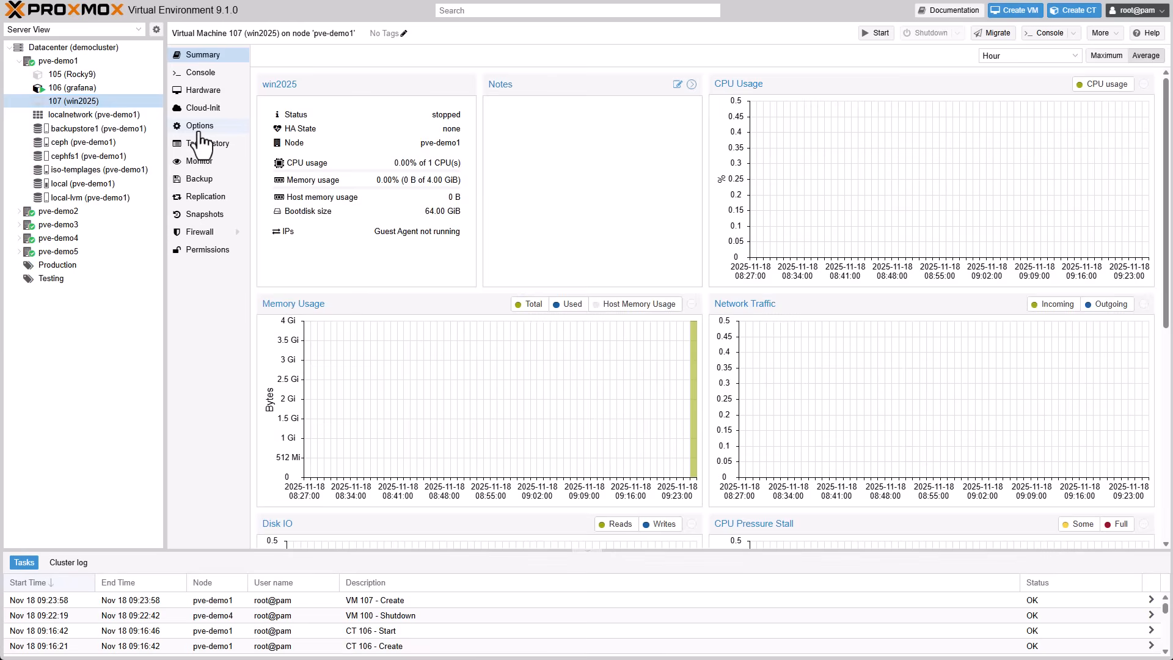
left_click(199, 124)
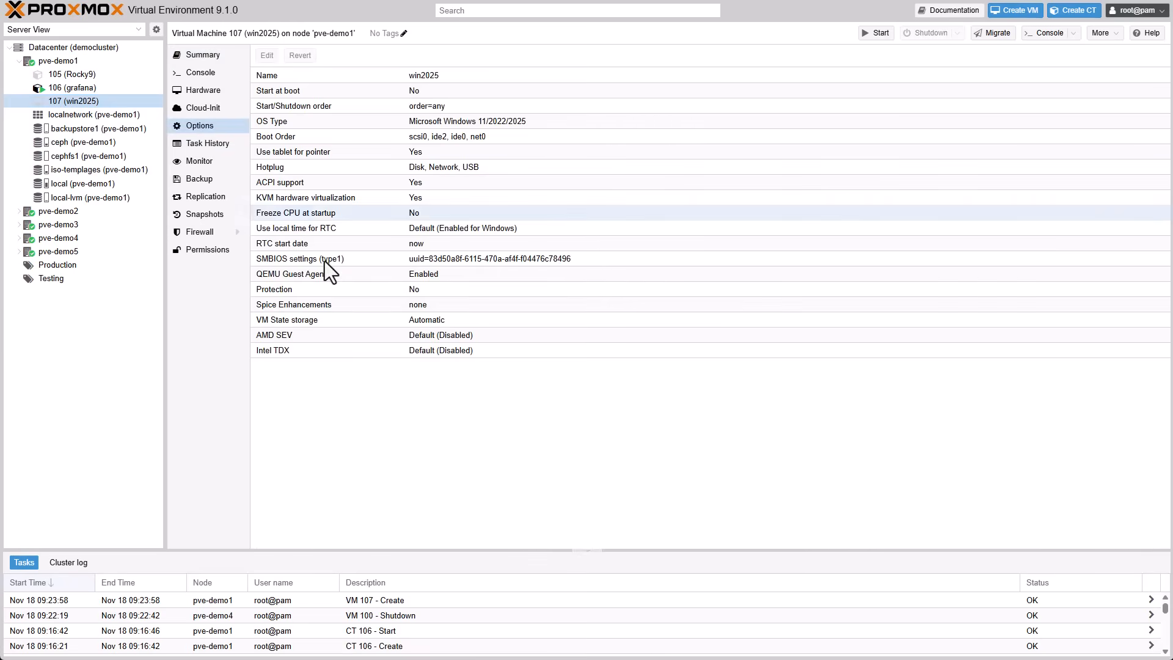
mouse_move(508, 351)
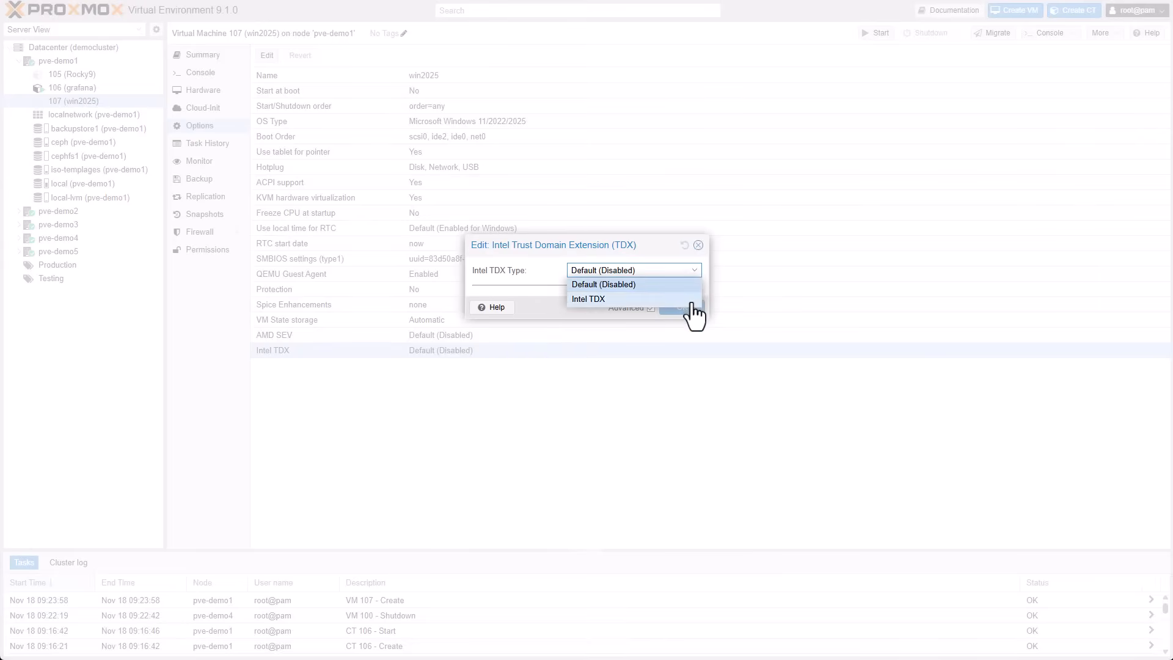
left_click(587, 298)
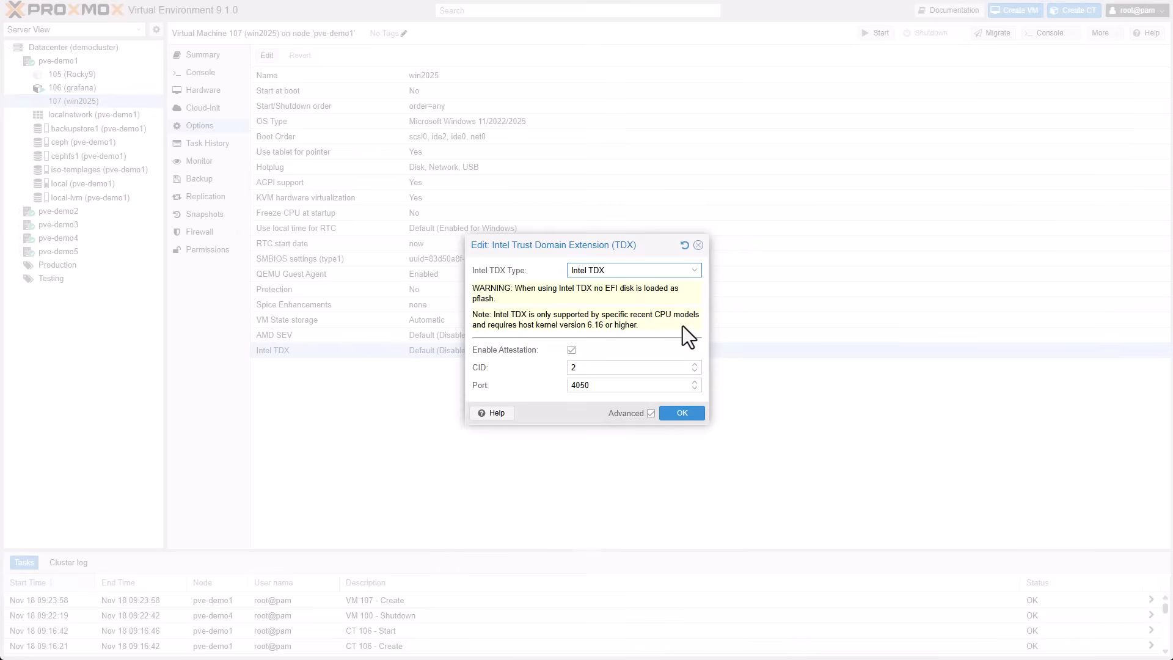
mouse_move(691, 346)
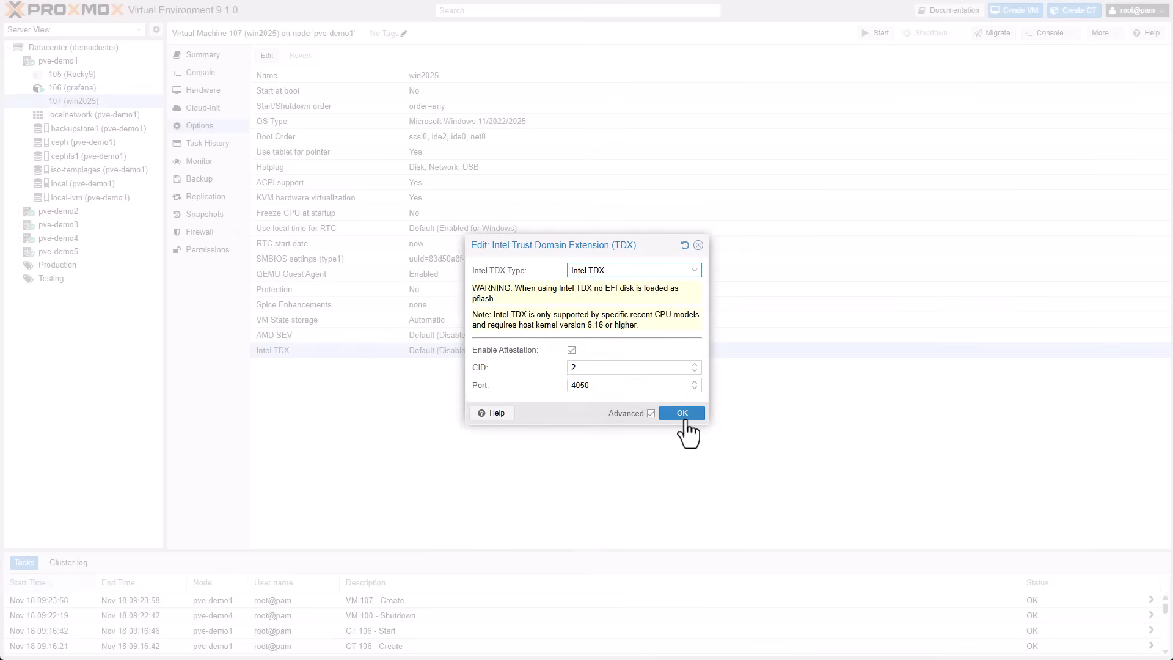
left_click(681, 411)
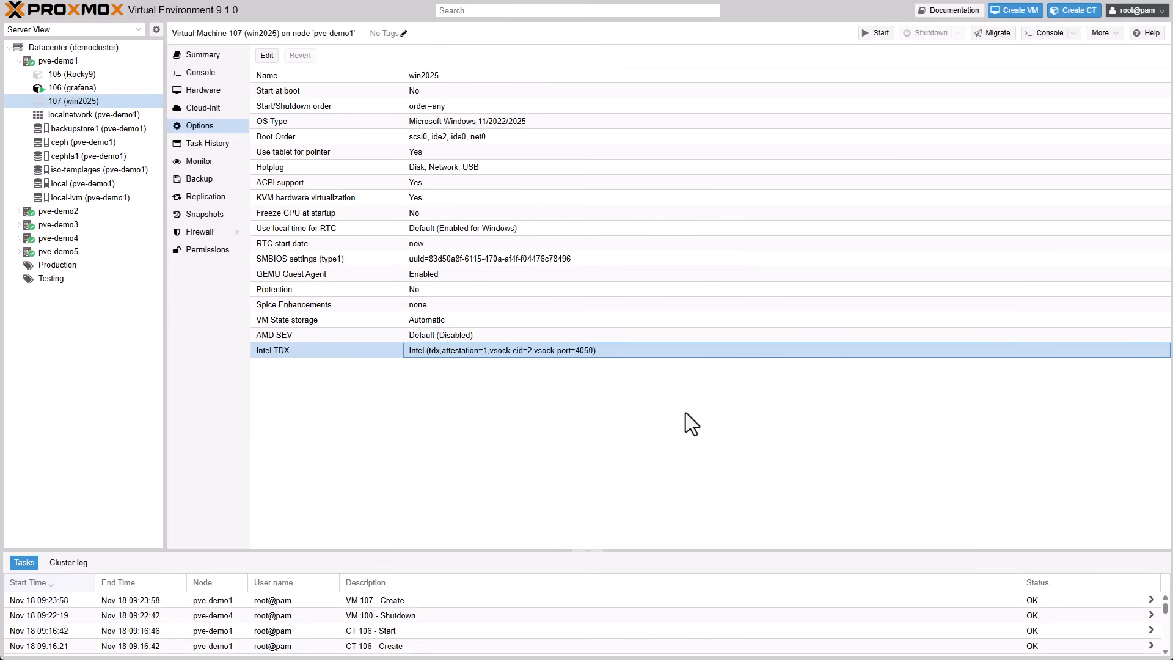
left_click(74, 48)
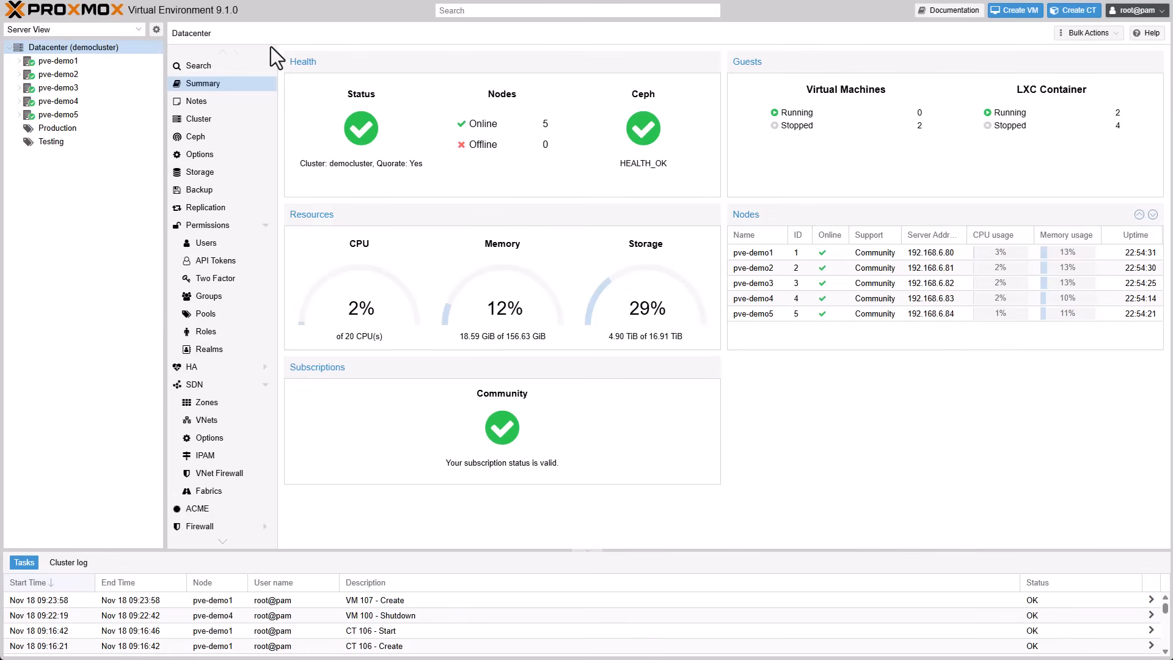
mouse_move(1087, 32)
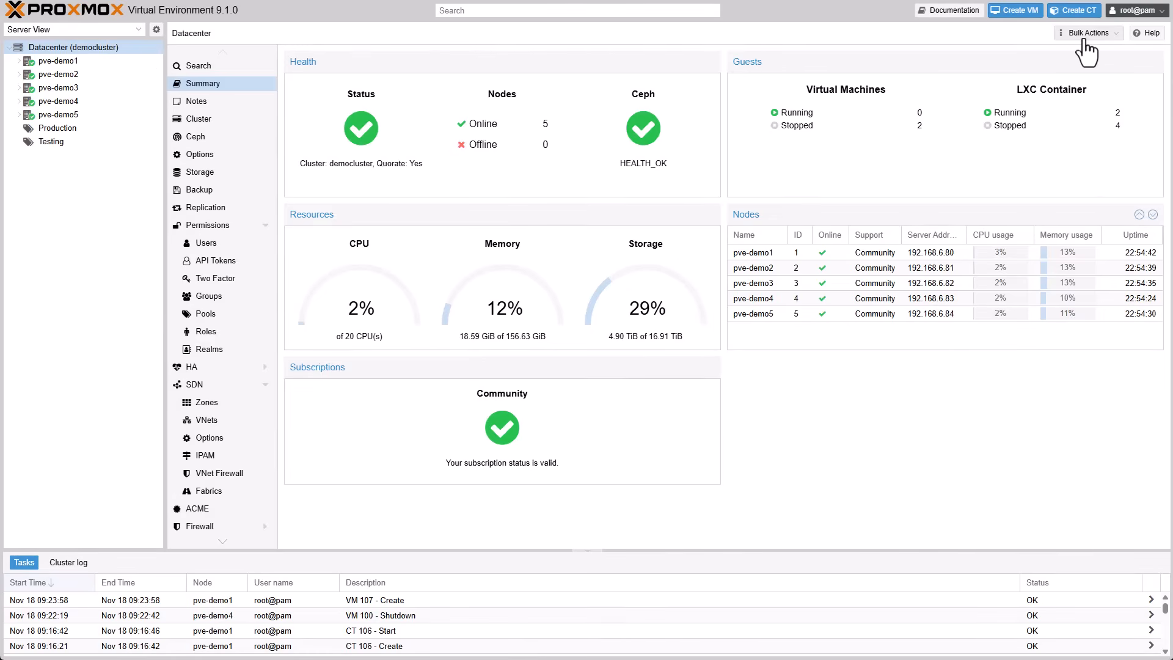
Bulk start the six stopped guests 100, 101, 102, 104, 105 and 107 from Datacenter
left_click(1086, 32)
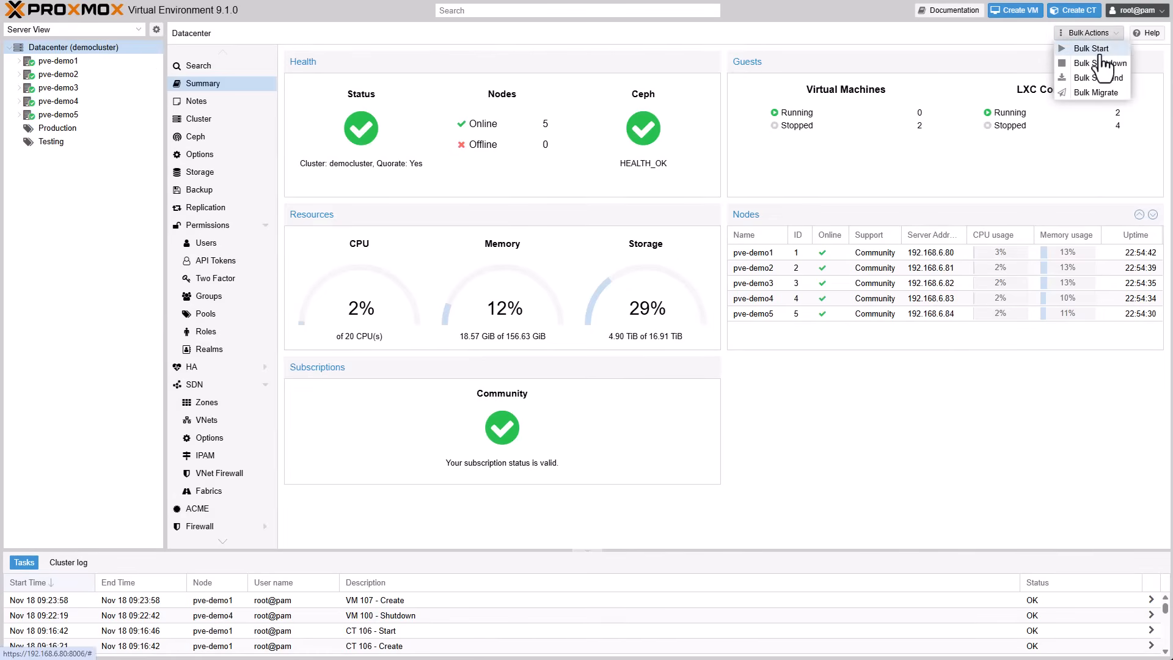
left_click(1091, 48)
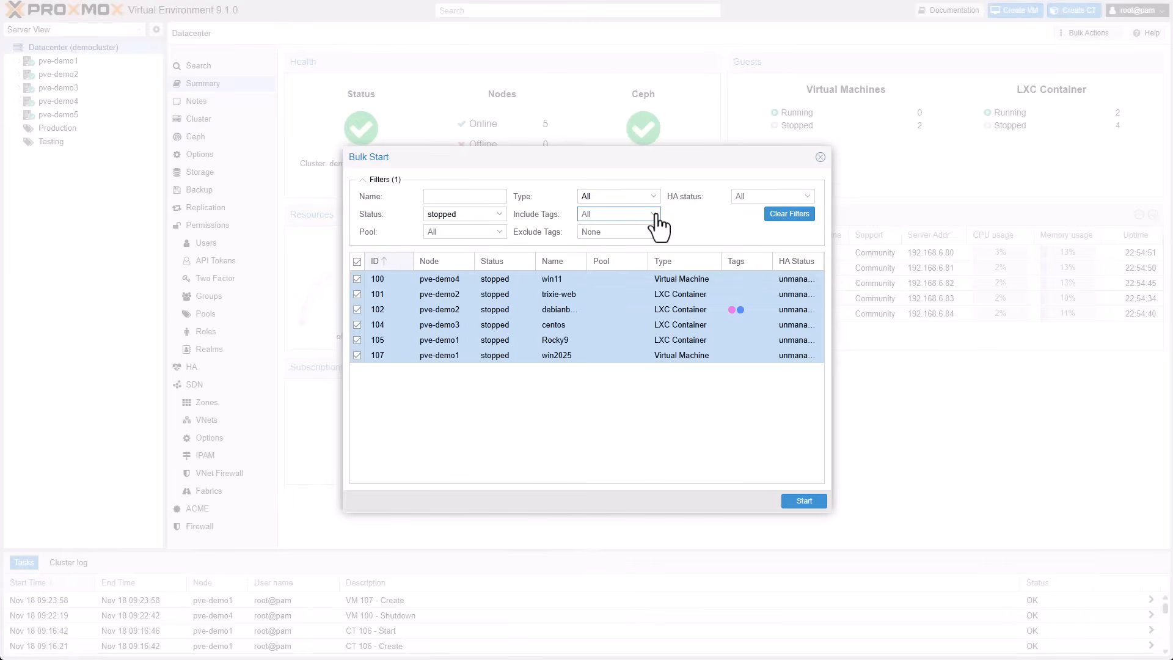
mouse_move(658, 239)
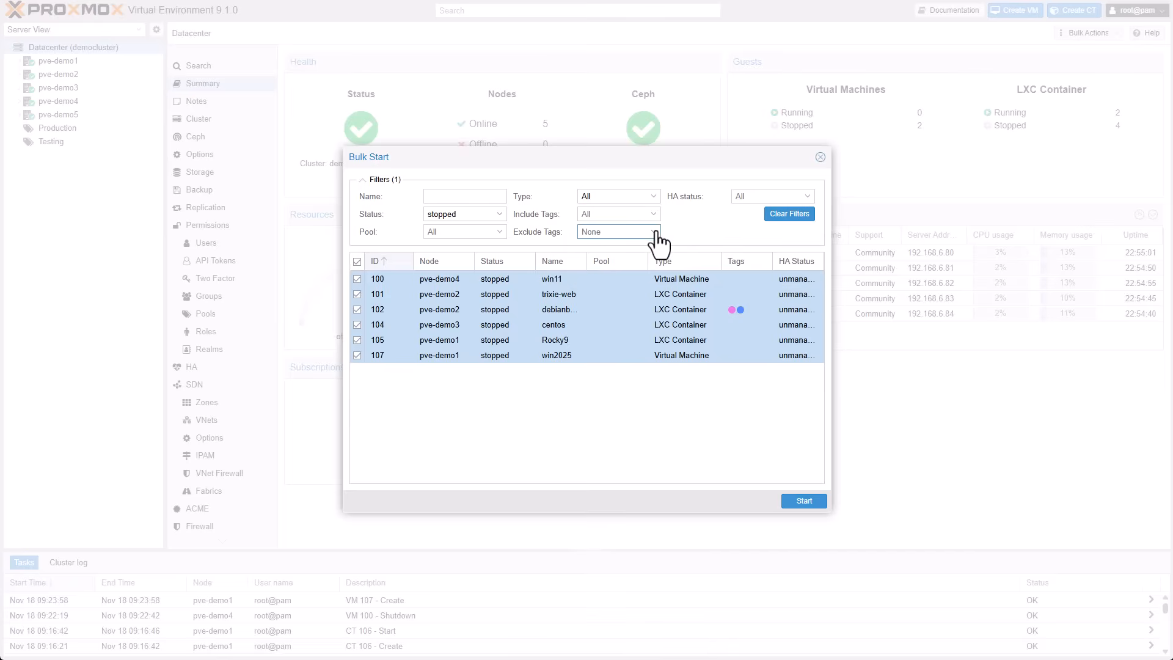
mouse_move(708, 439)
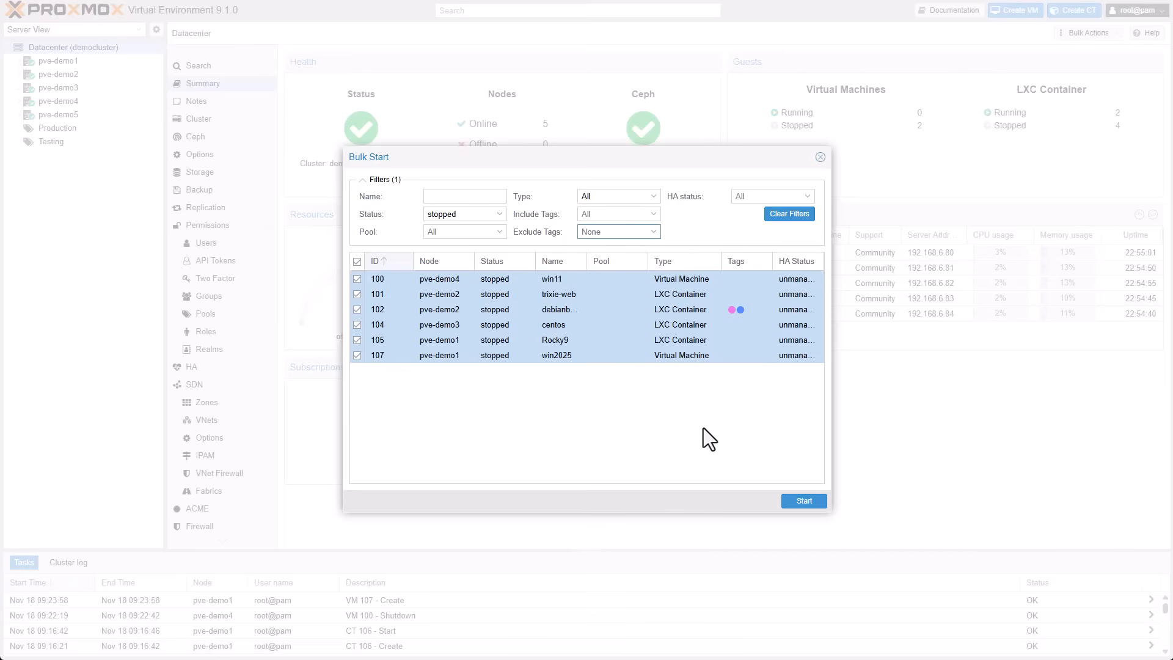
left_click(804, 500)
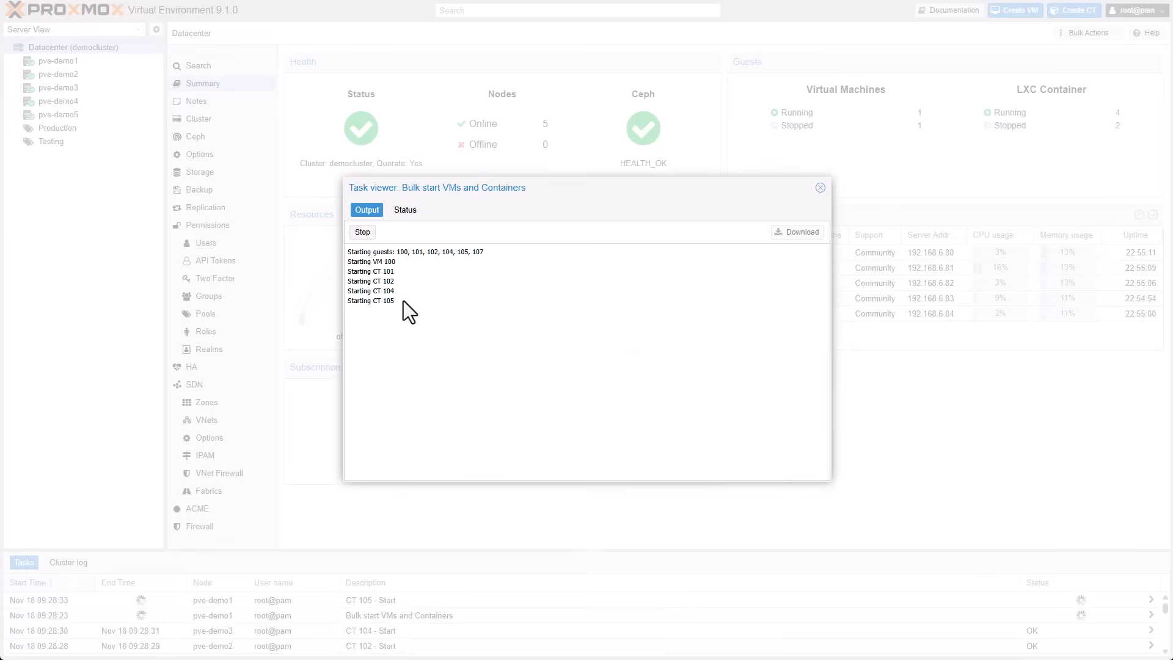
left_click(820, 187)
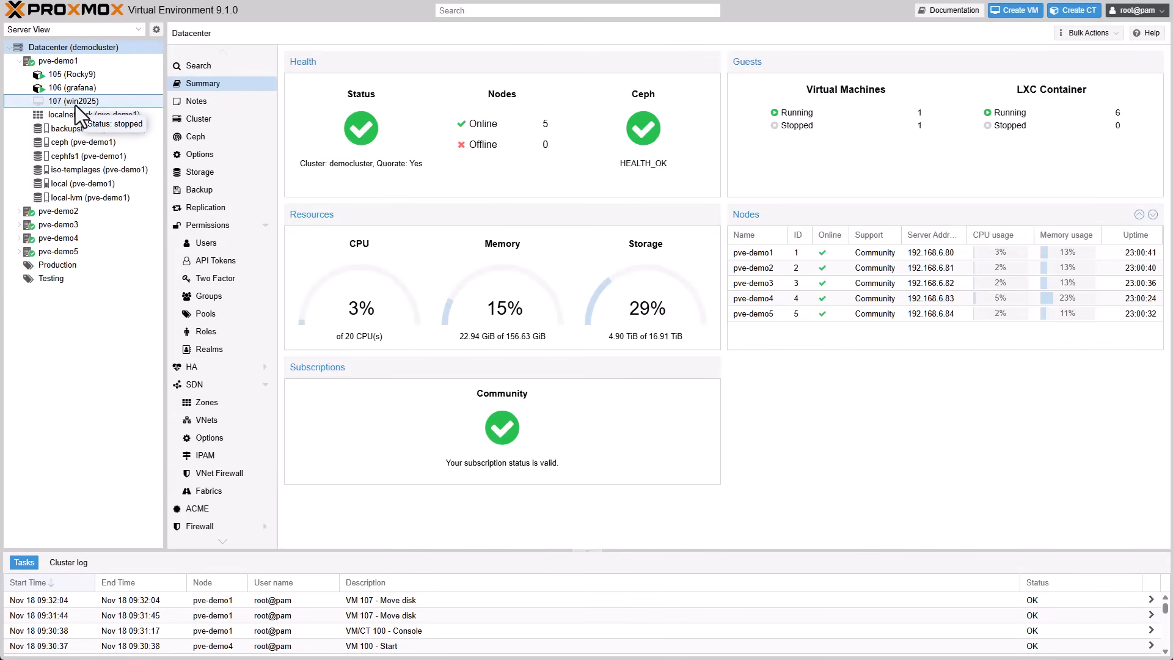
Select VM 107's TPM State disk in Hardware and begin a Move Storage action
left_click(72, 101)
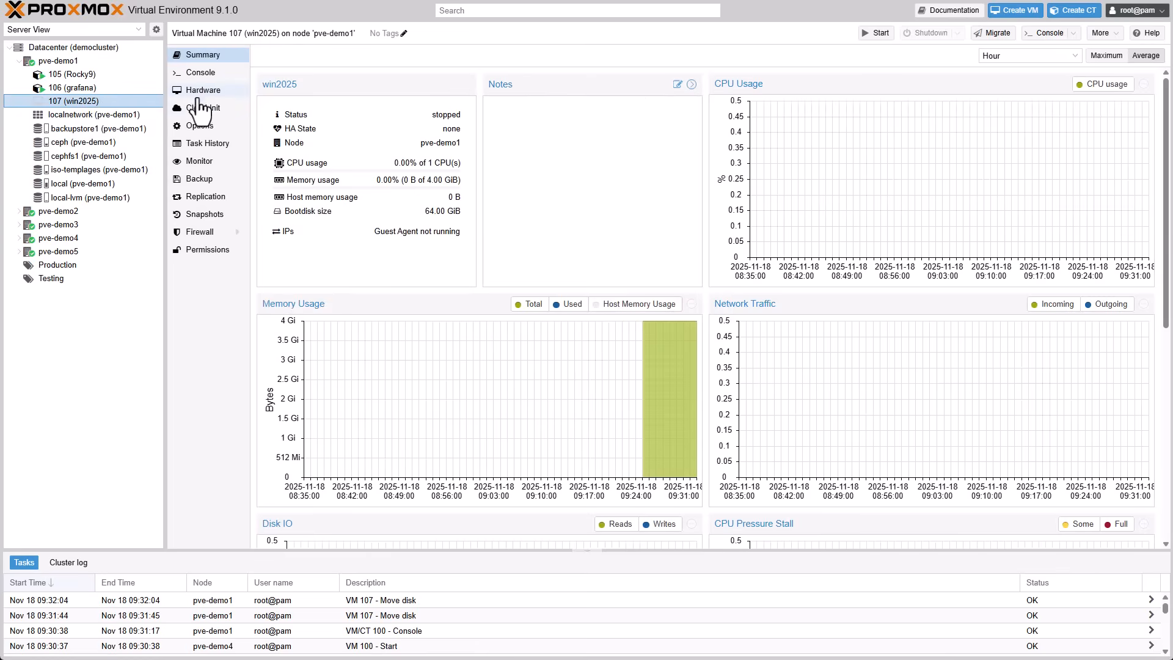
left_click(202, 90)
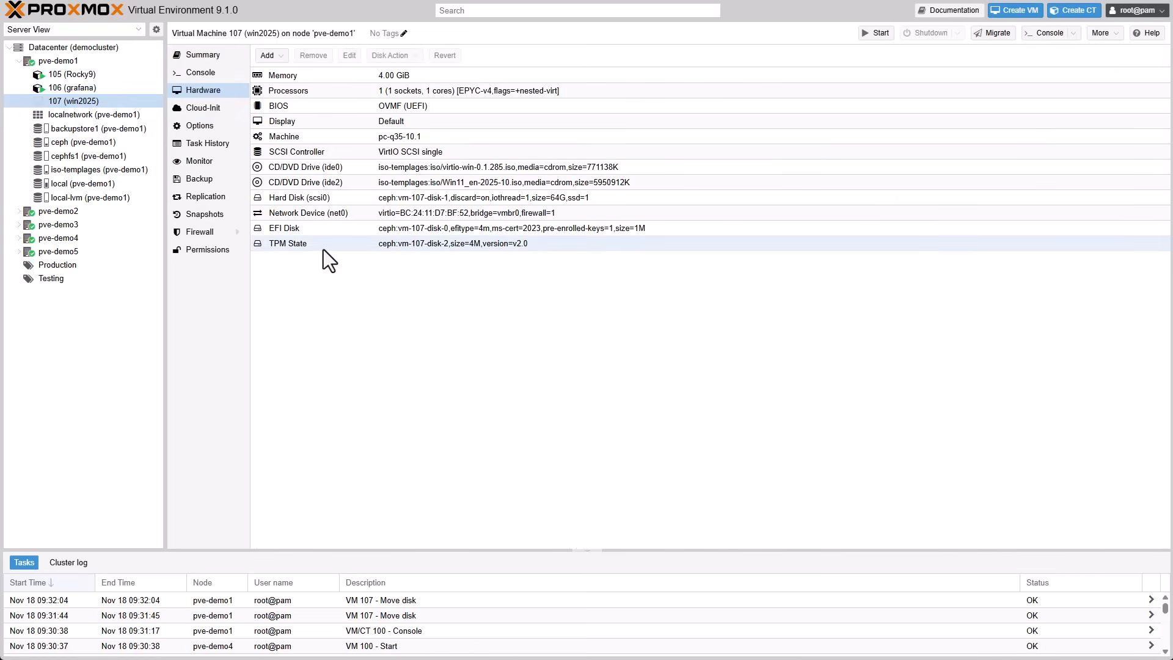
left_click(289, 243)
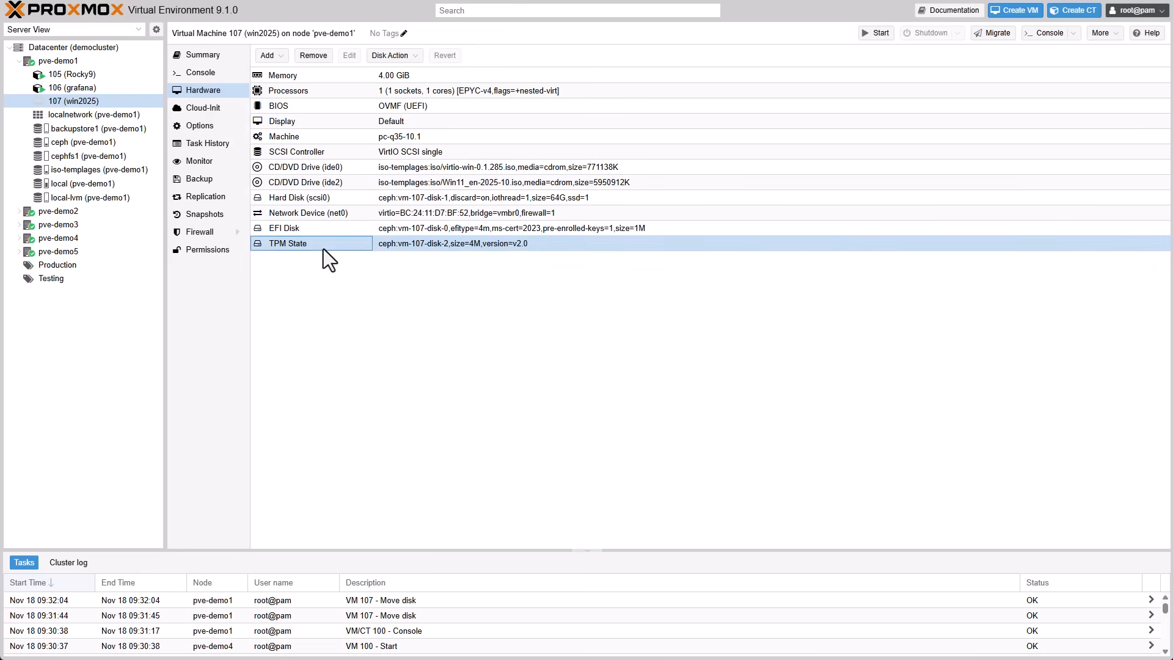
mouse_move(412, 97)
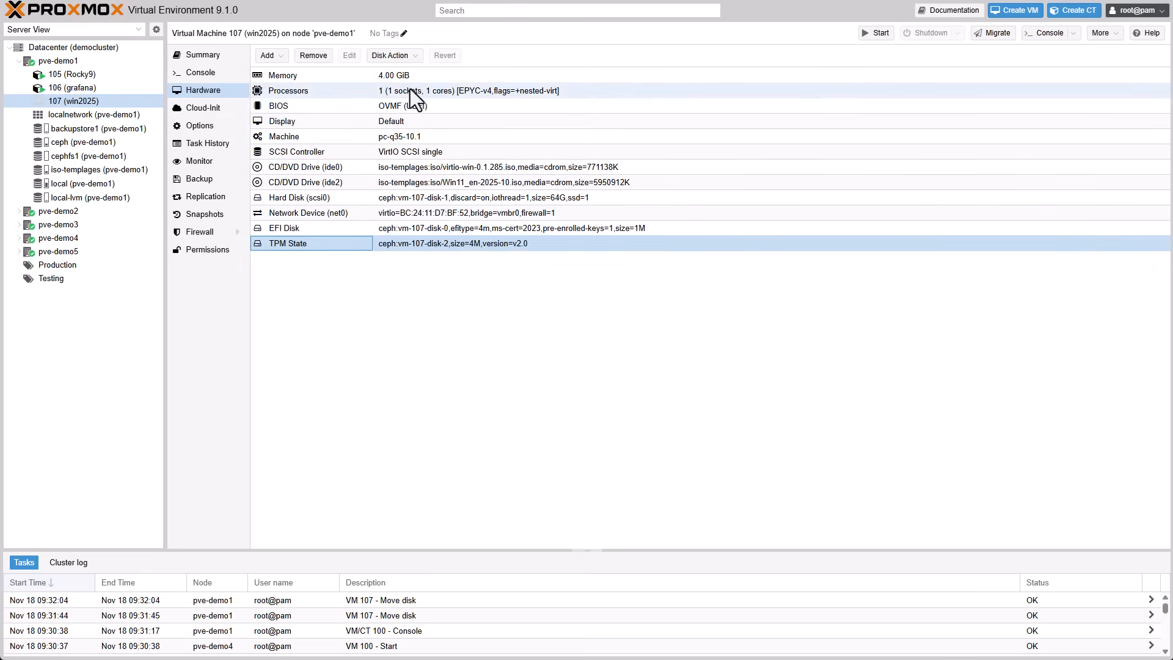
left_click(390, 55)
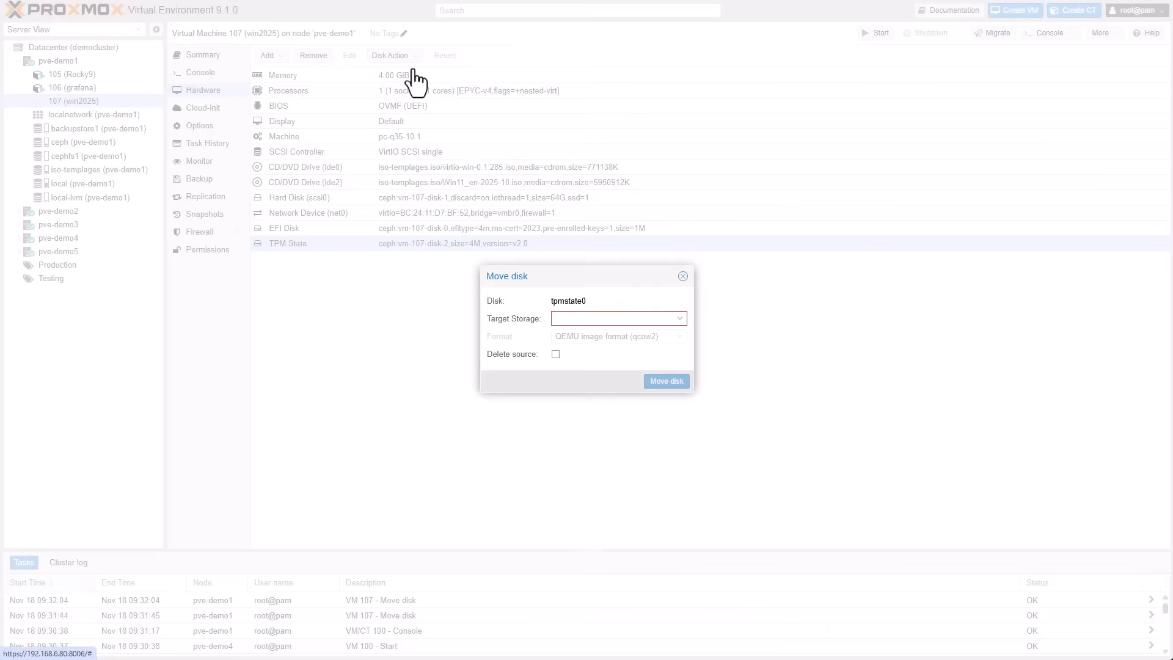
mouse_move(680, 331)
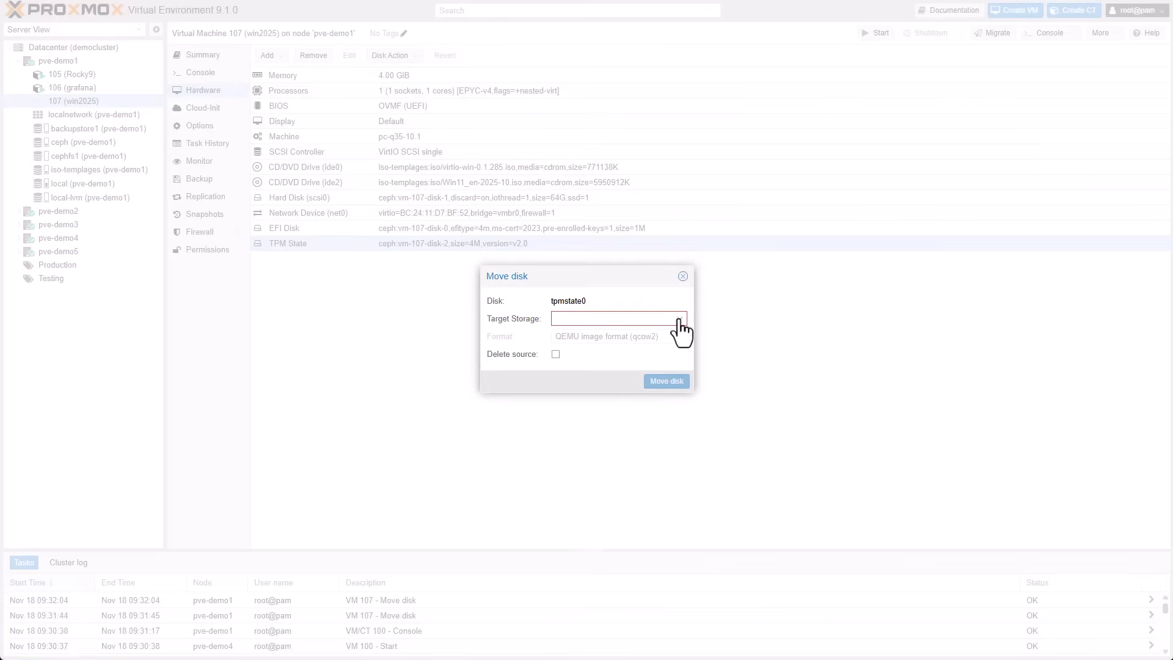
Move the TPM state to local storage as qcow2 with Delete source ticked
left_click(618, 318)
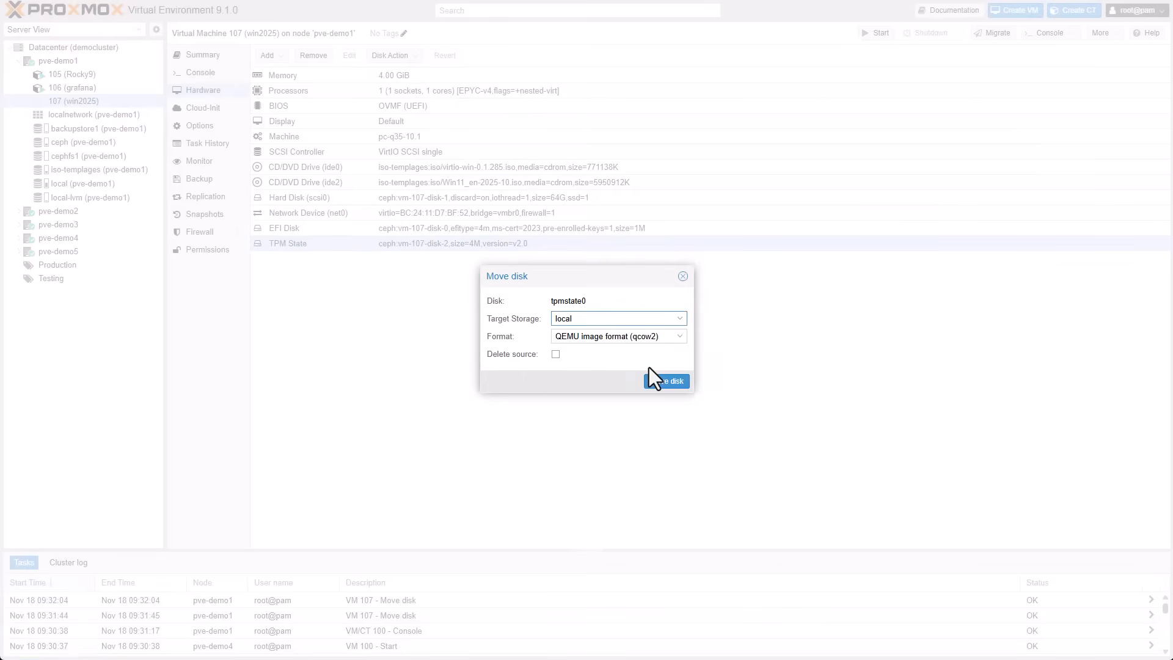
mouse_move(656, 352)
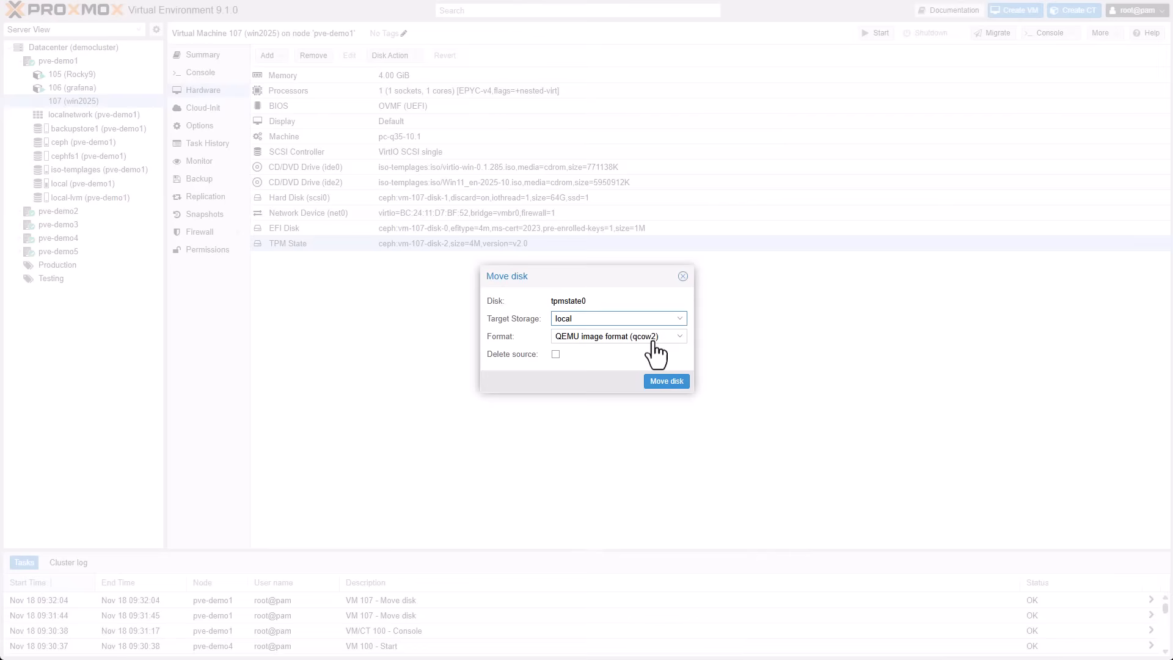
left_click(555, 354)
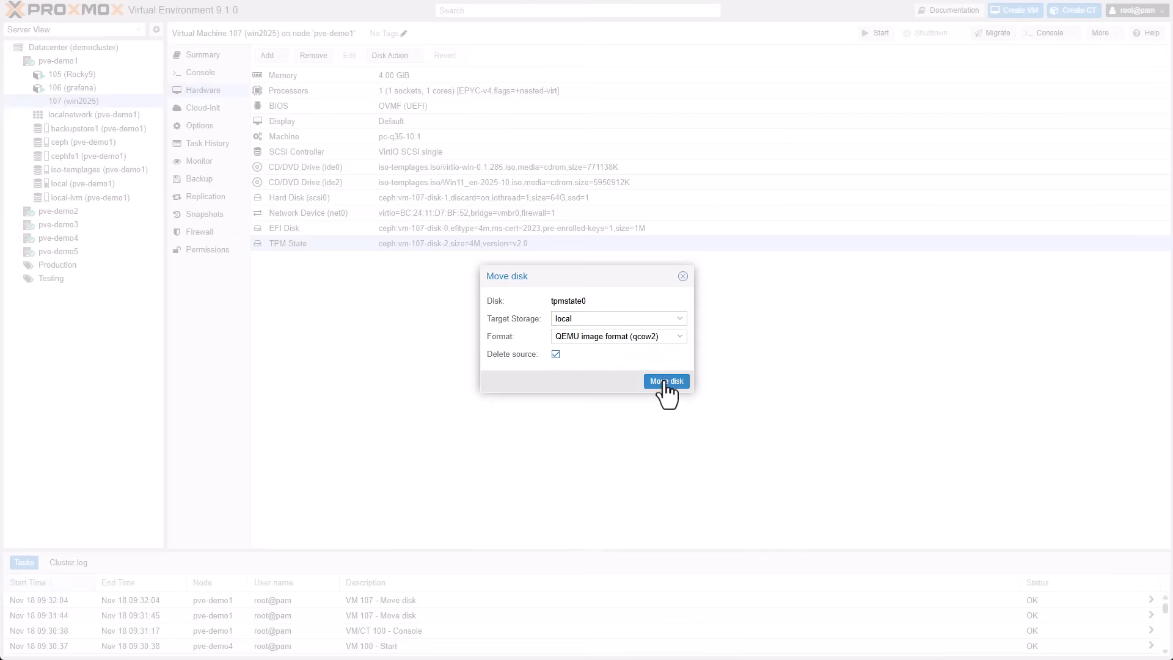
left_click(665, 381)
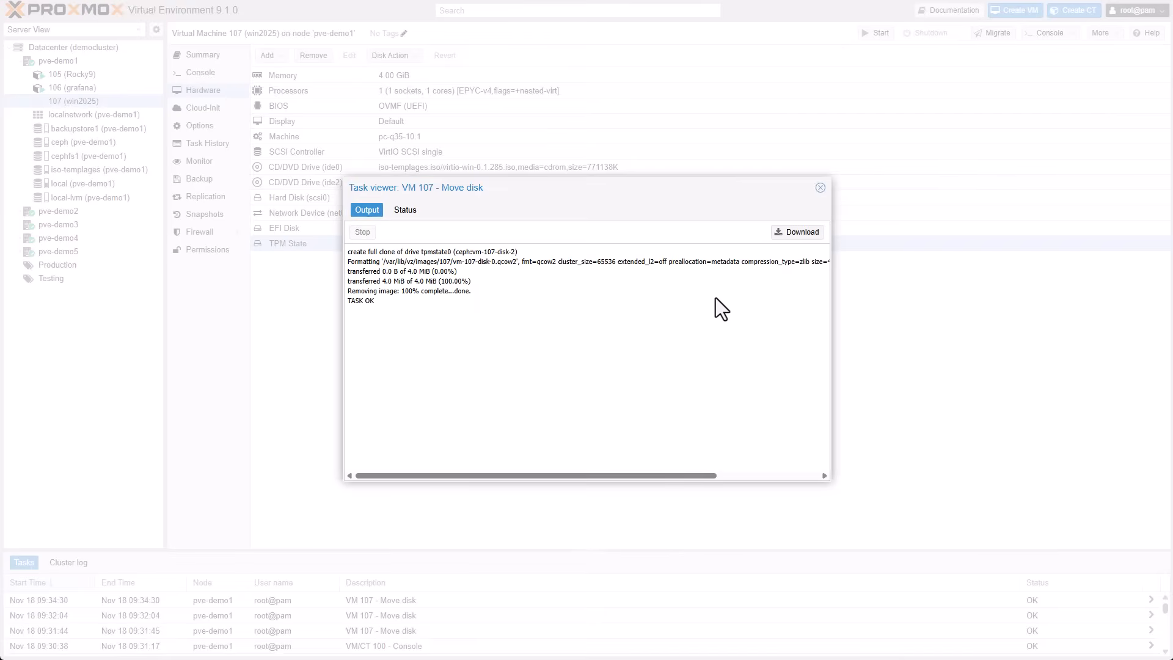
left_click(820, 187)
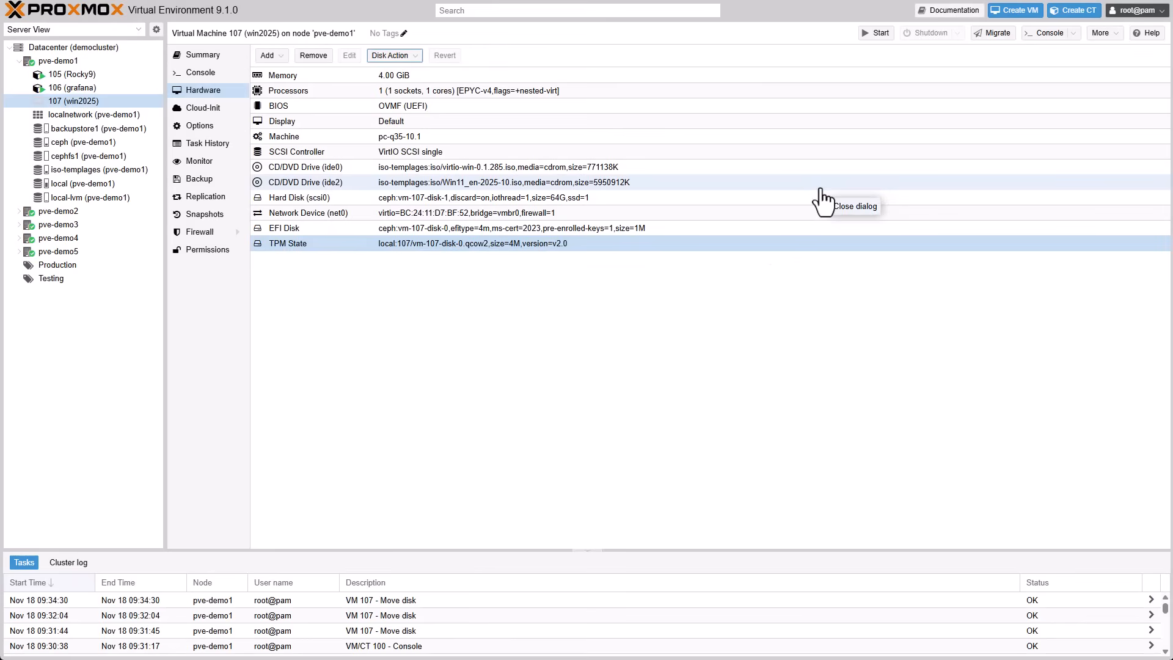
mouse_move(479, 260)
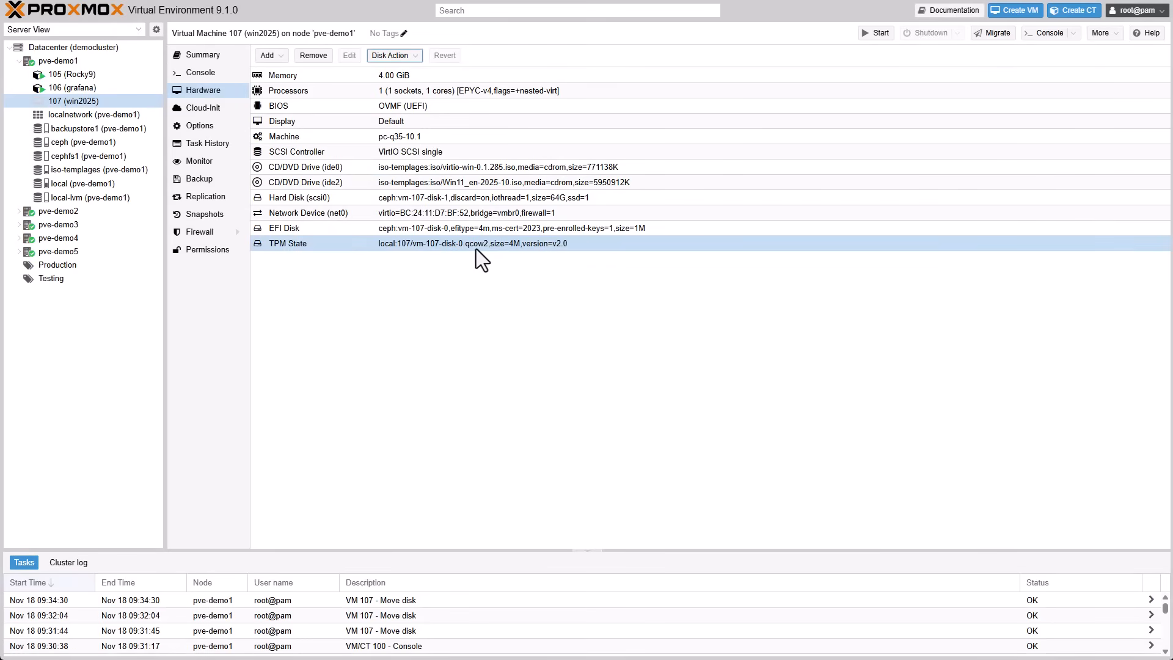
left_click(73, 46)
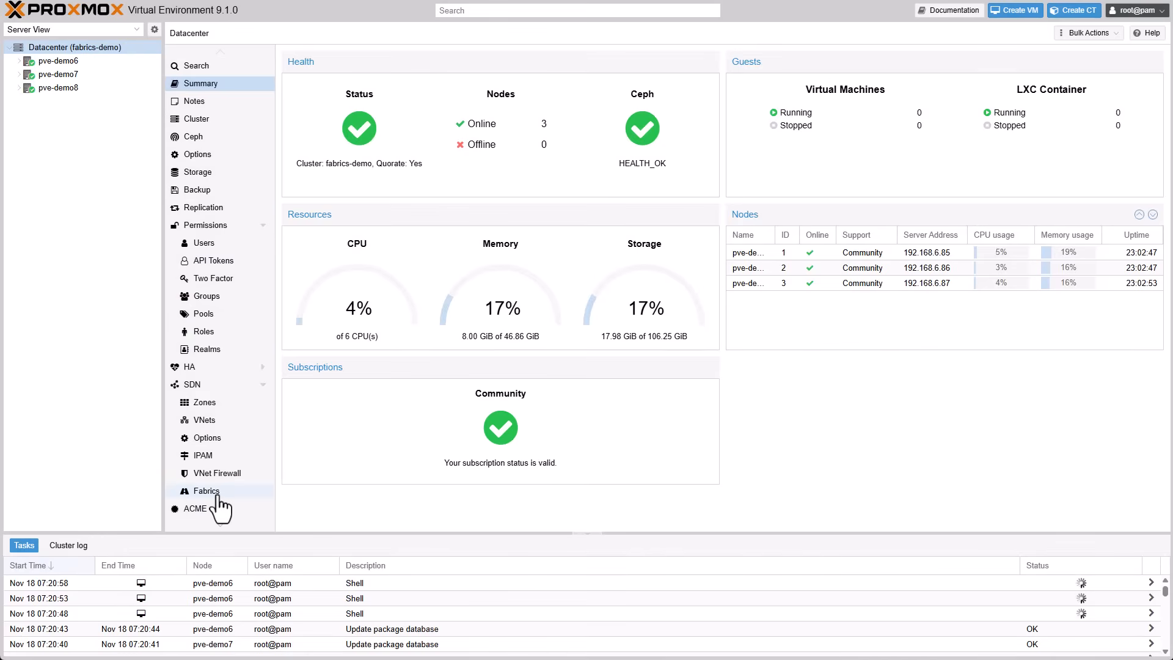
View the Ceph OpenFabric fabric's interfaces, neighbors and routes on pve-demo6
left_click(206, 491)
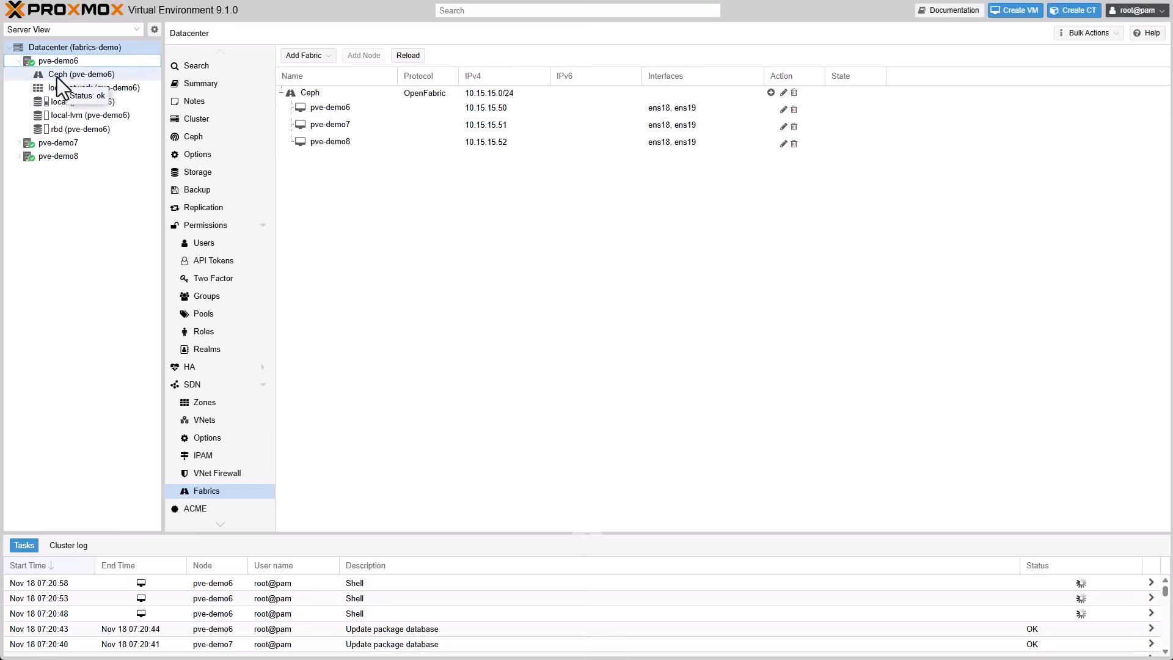
left_click(80, 74)
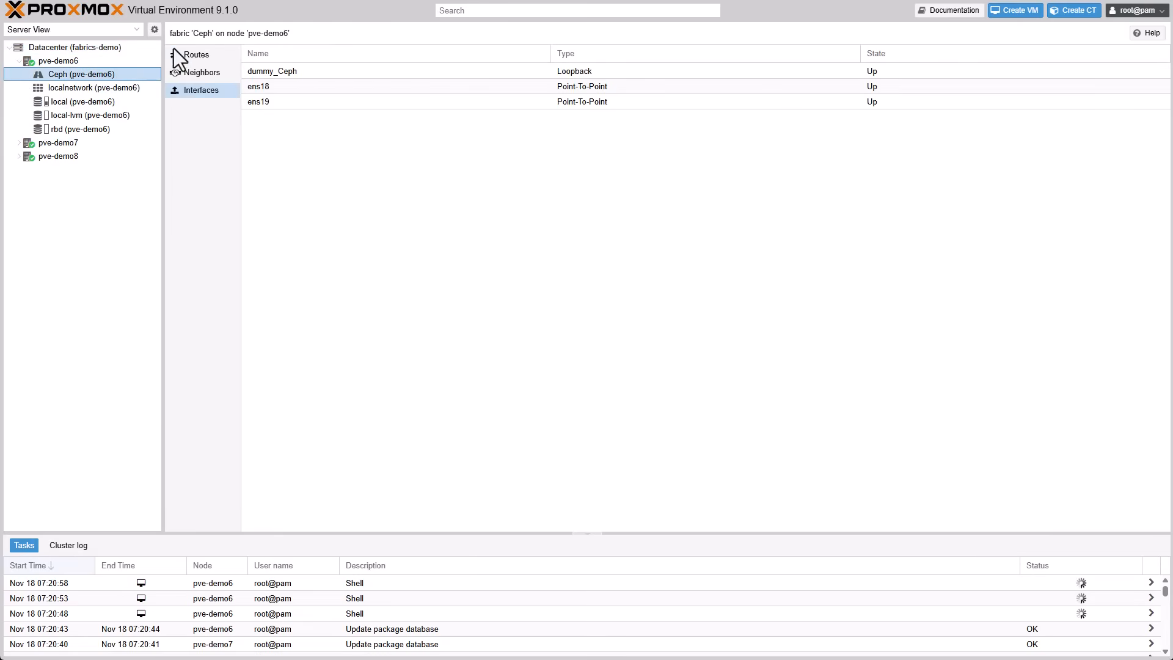
left_click(202, 73)
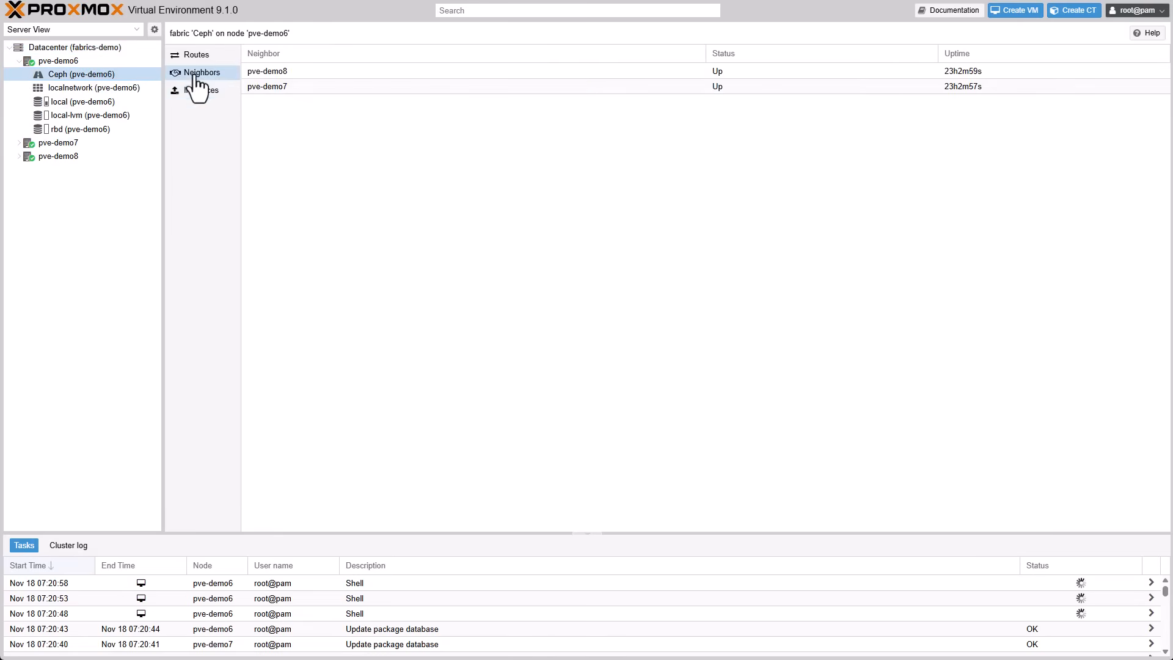
mouse_move(196, 55)
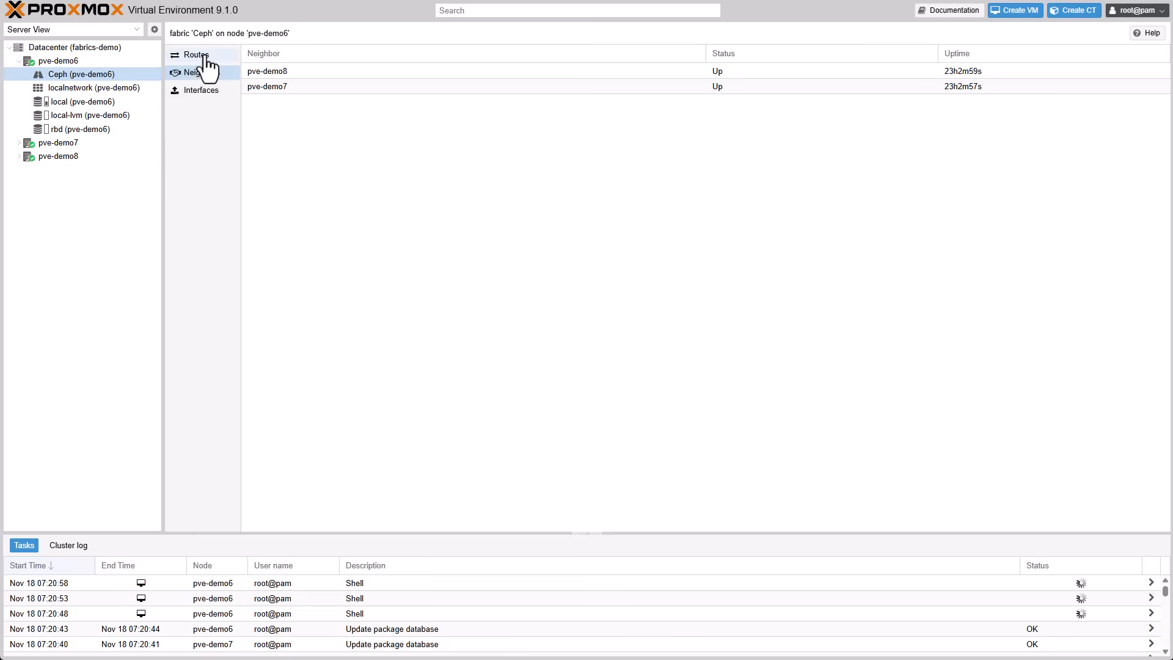
left_click(195, 55)
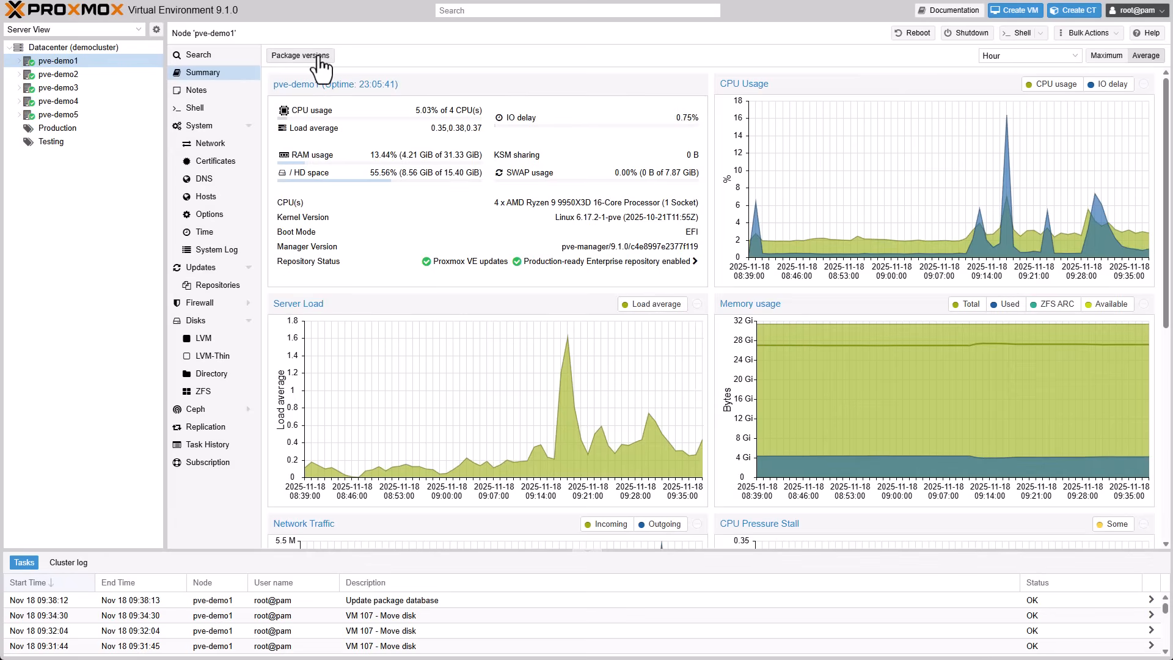
left_click(299, 55)
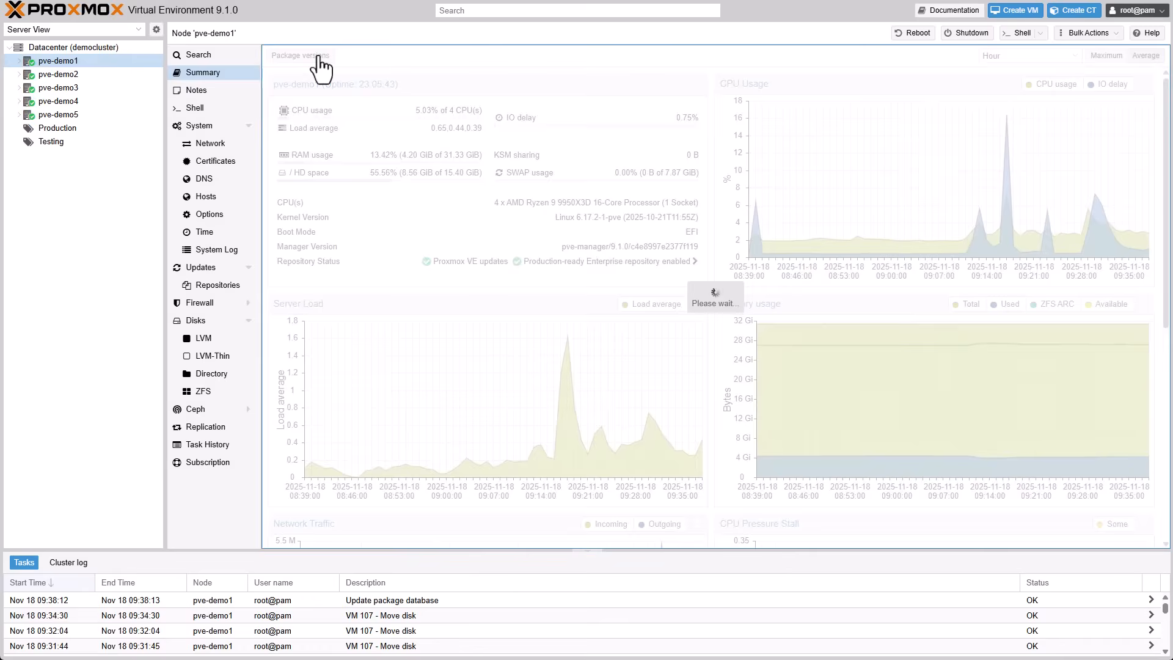
left_click(301, 55)
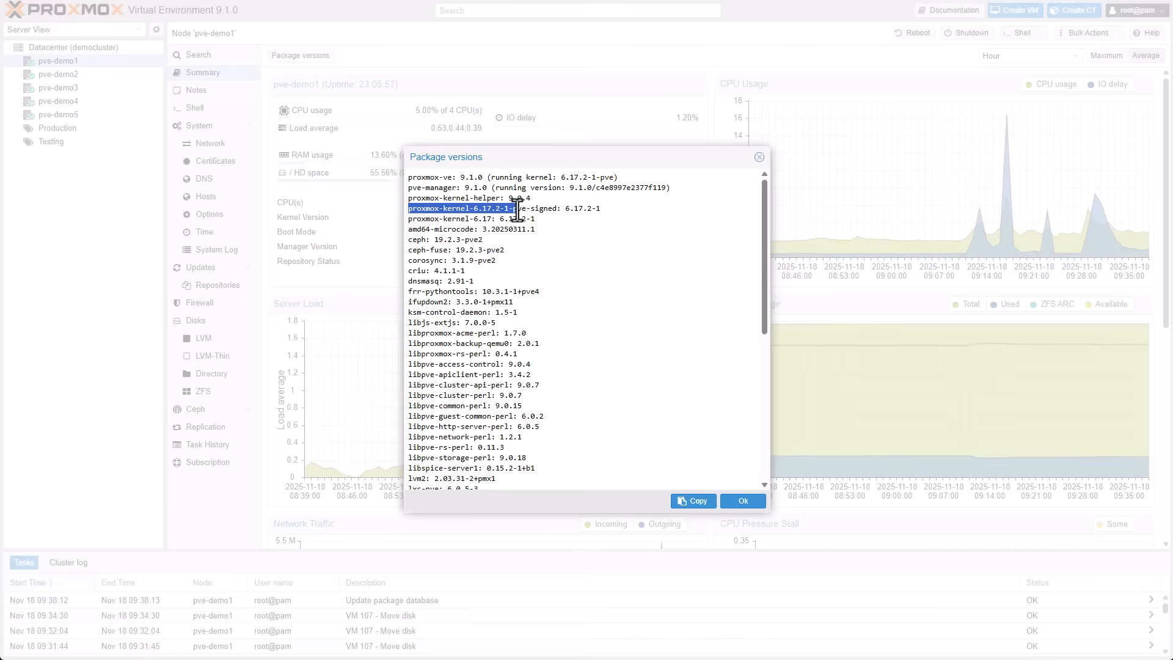
mouse_move(408, 242)
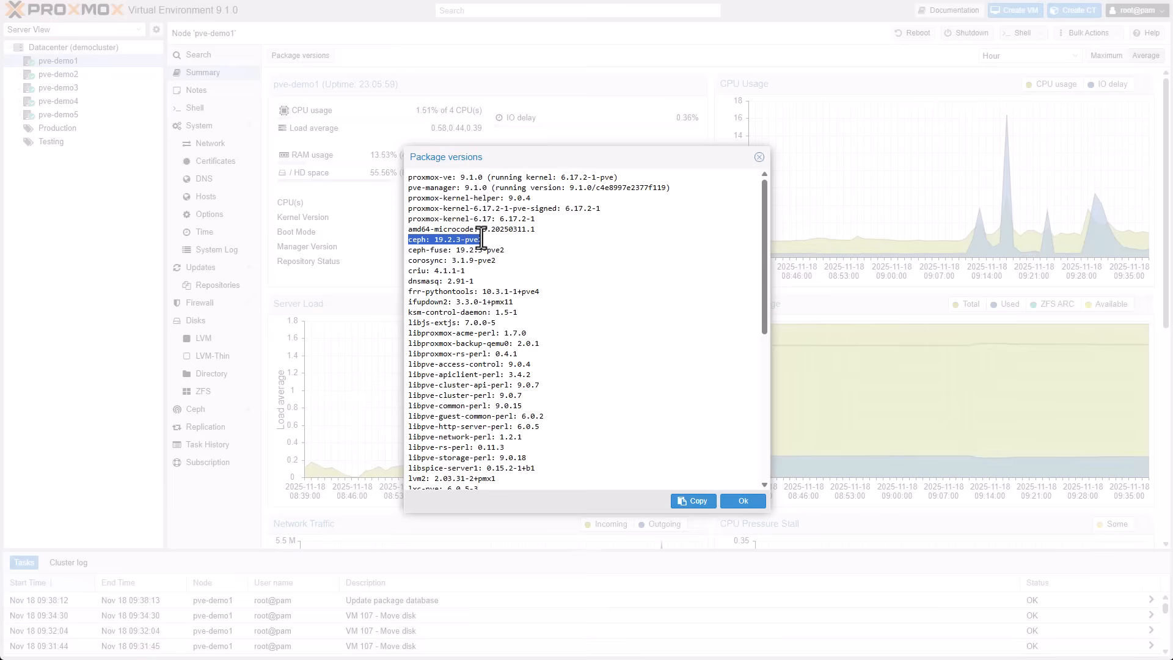
scroll("down", 3)
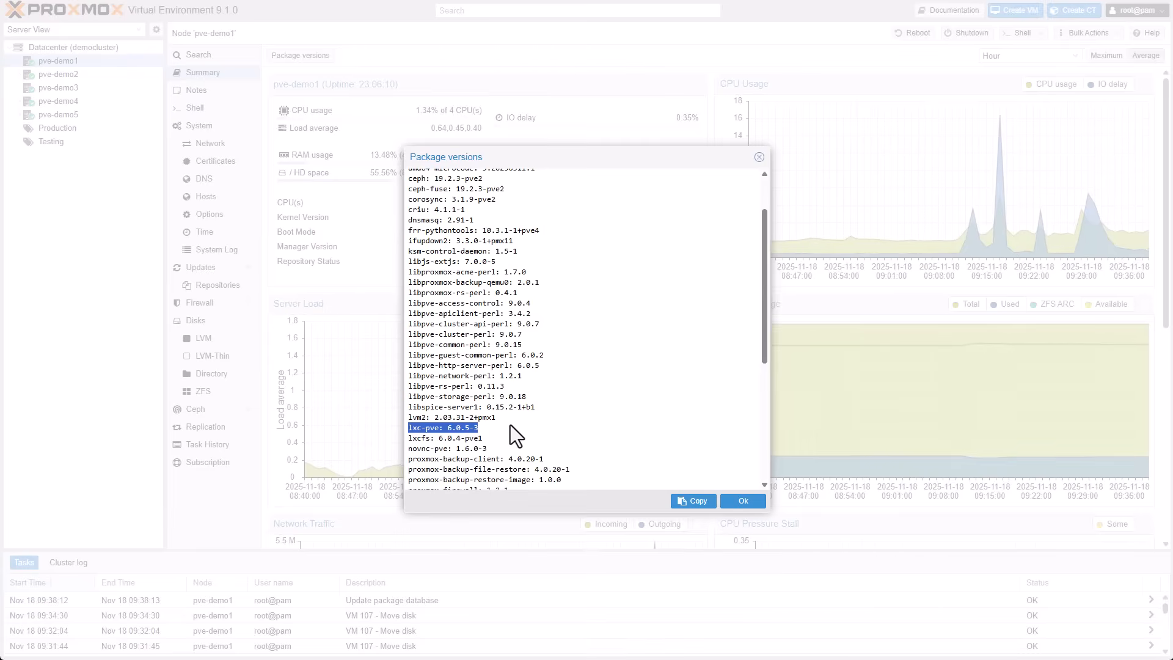
scroll("down", 3)
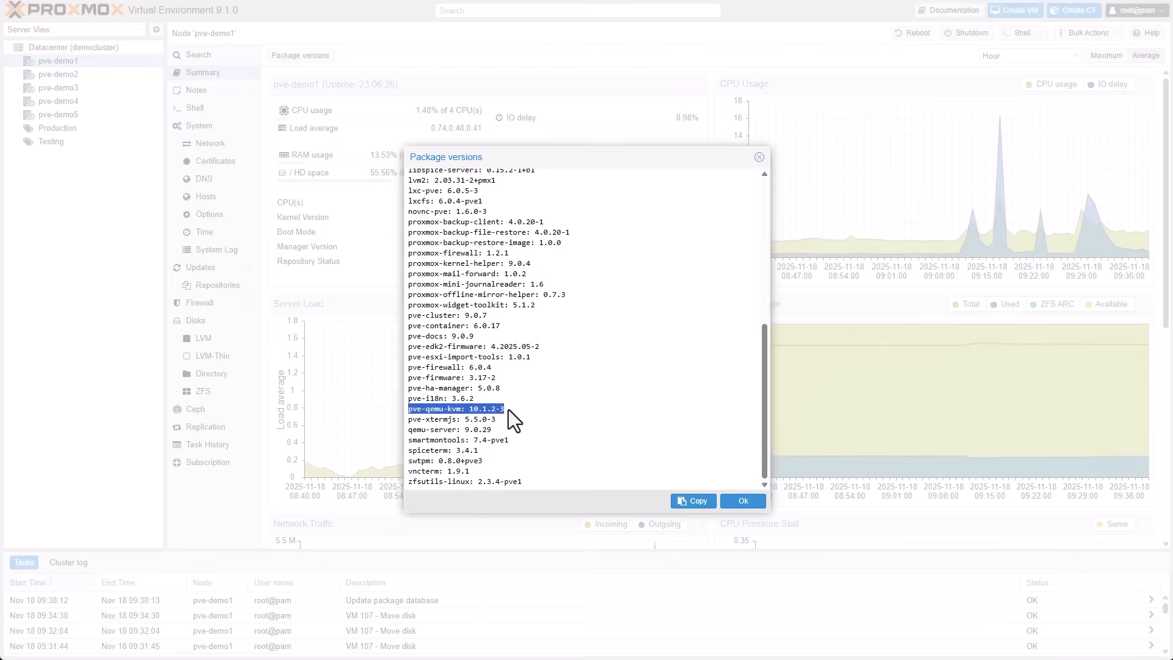
mouse_move(627, 376)
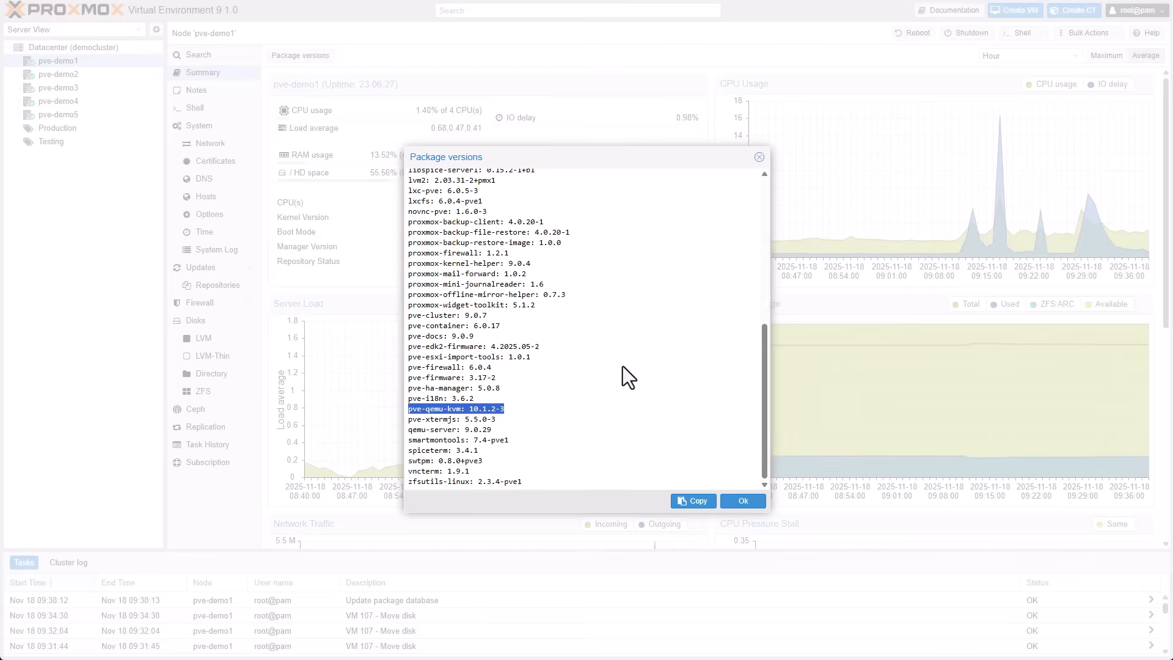
mouse_move(414, 492)
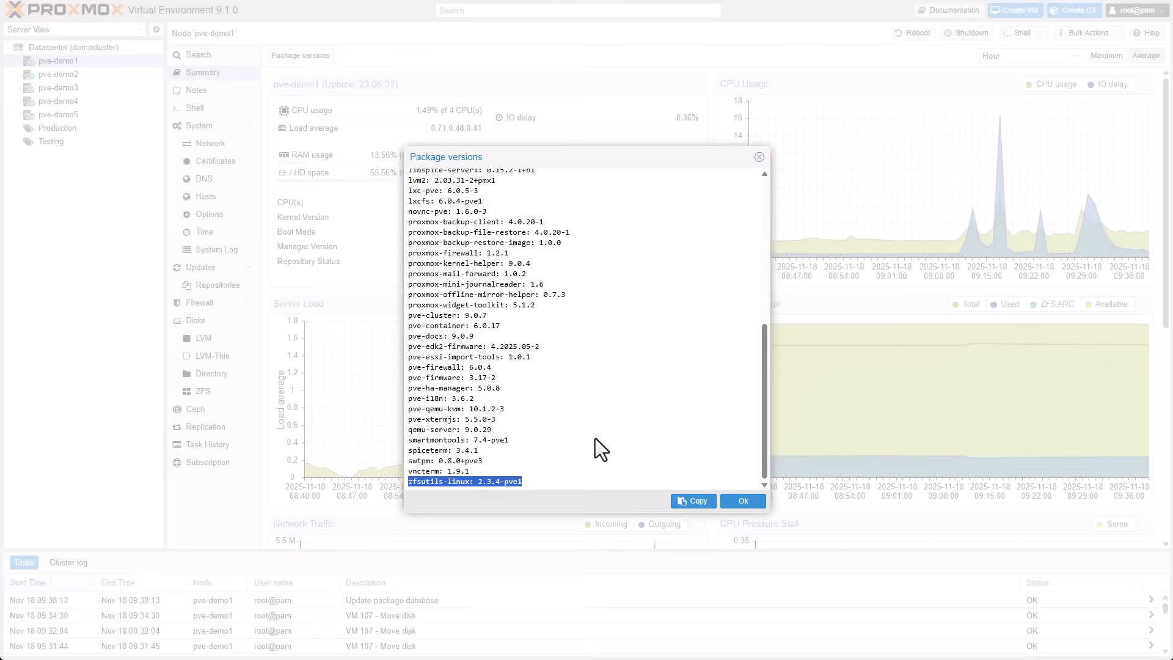
mouse_move(541, 409)
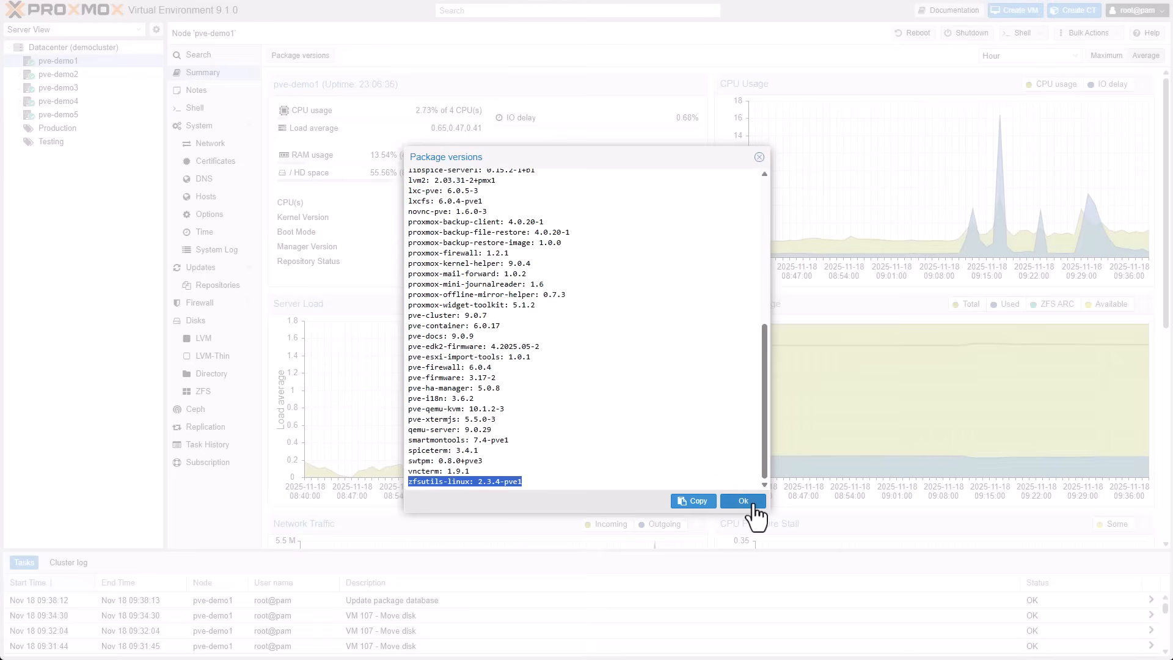
left_click(742, 501)
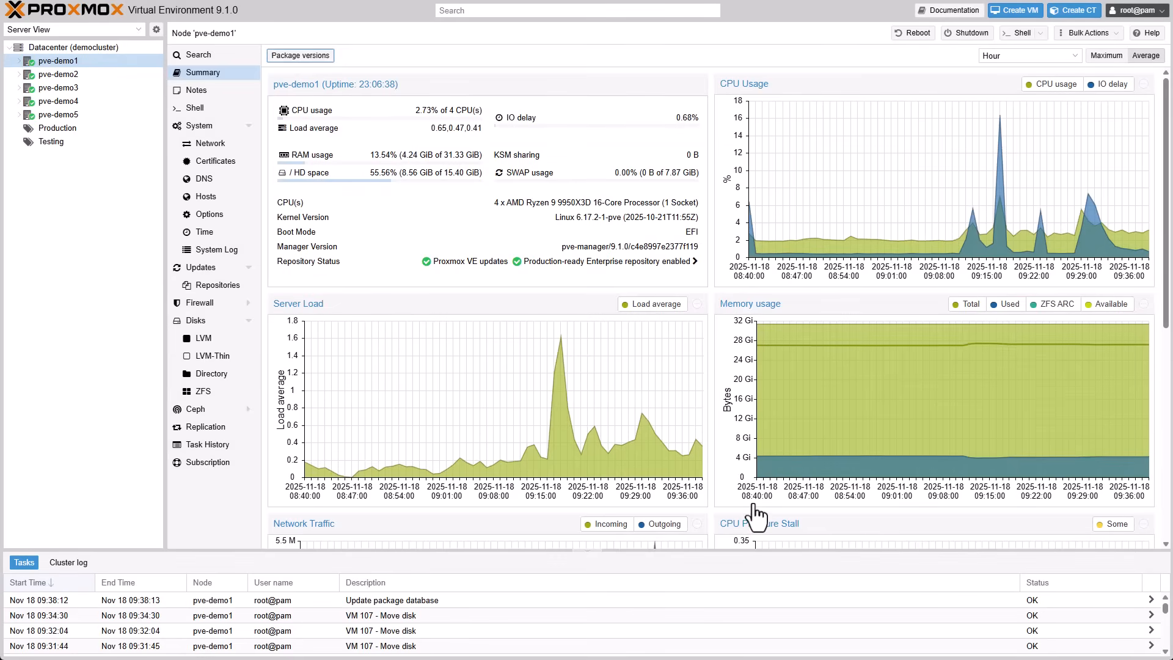